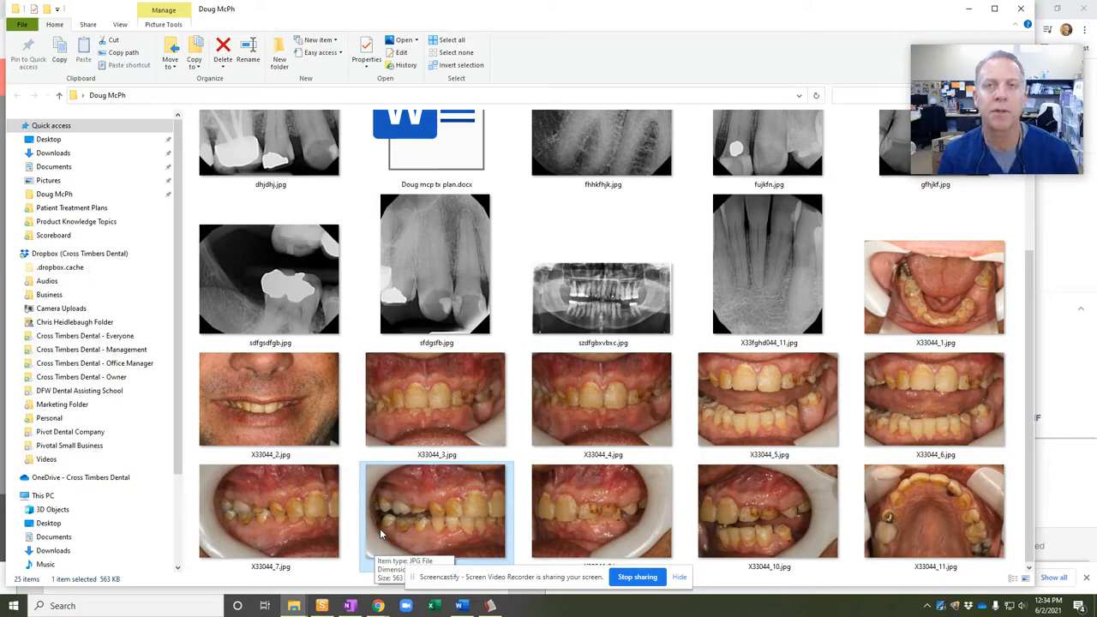
{"action": "mouse_move", "coordinate": [854, 456]}
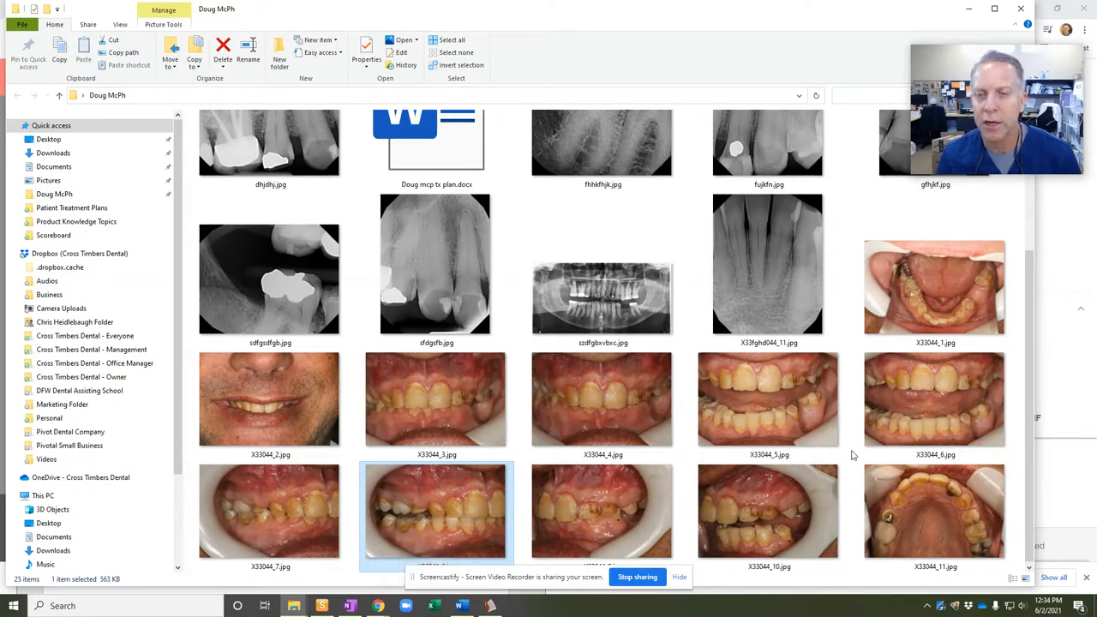
Open the panoramic x-ray full size from the patient folder.
{"action": "double_click", "coordinate": [604, 299]}
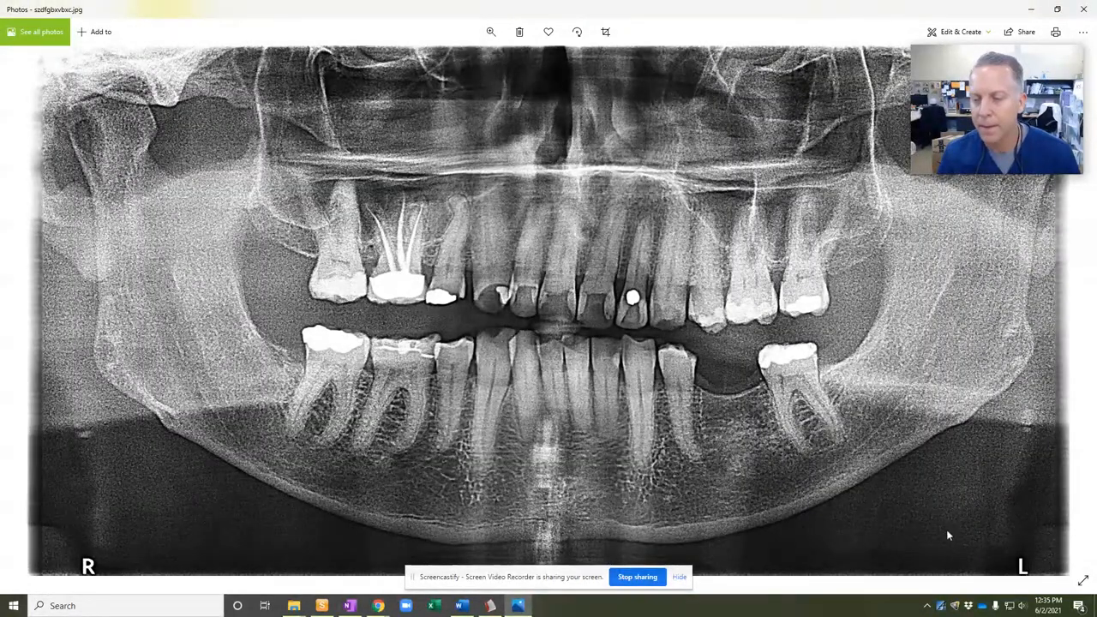
{"action": "mouse_move", "coordinate": [295, 607]}
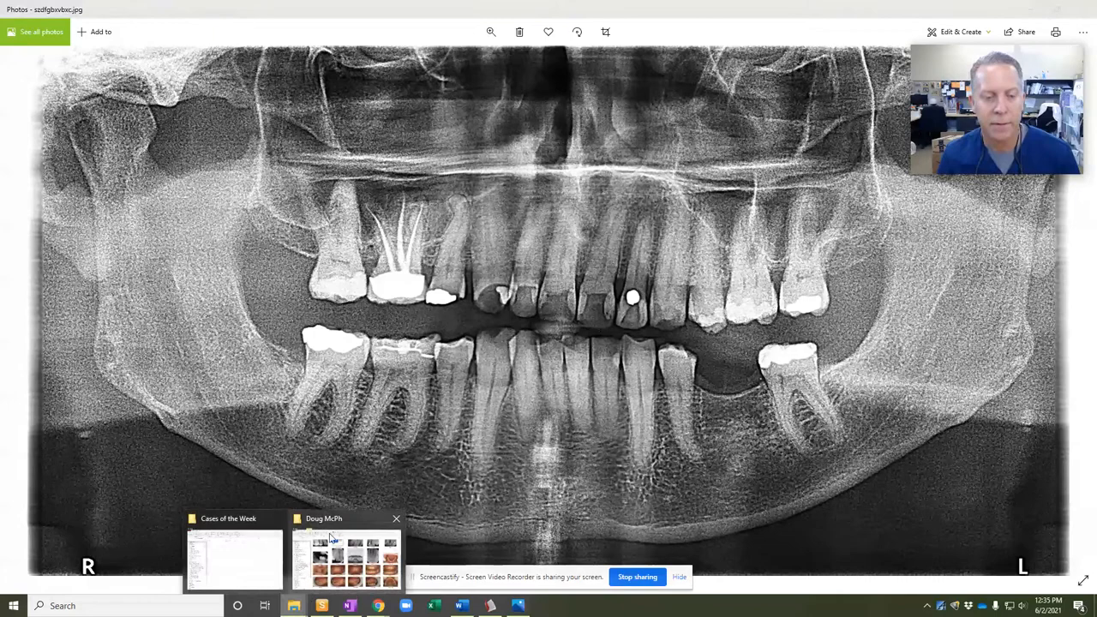
View the patient's close-up smile photo full size, then return to the image folder.
{"action": "left_click", "coordinate": [346, 557]}
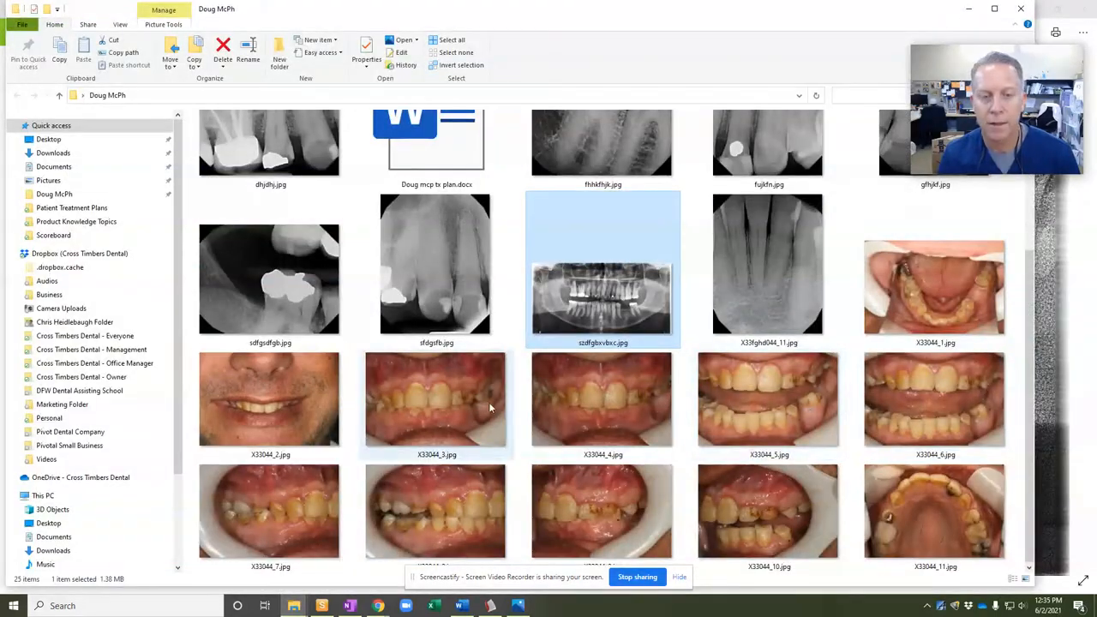
{"action": "double_click", "coordinate": [269, 398]}
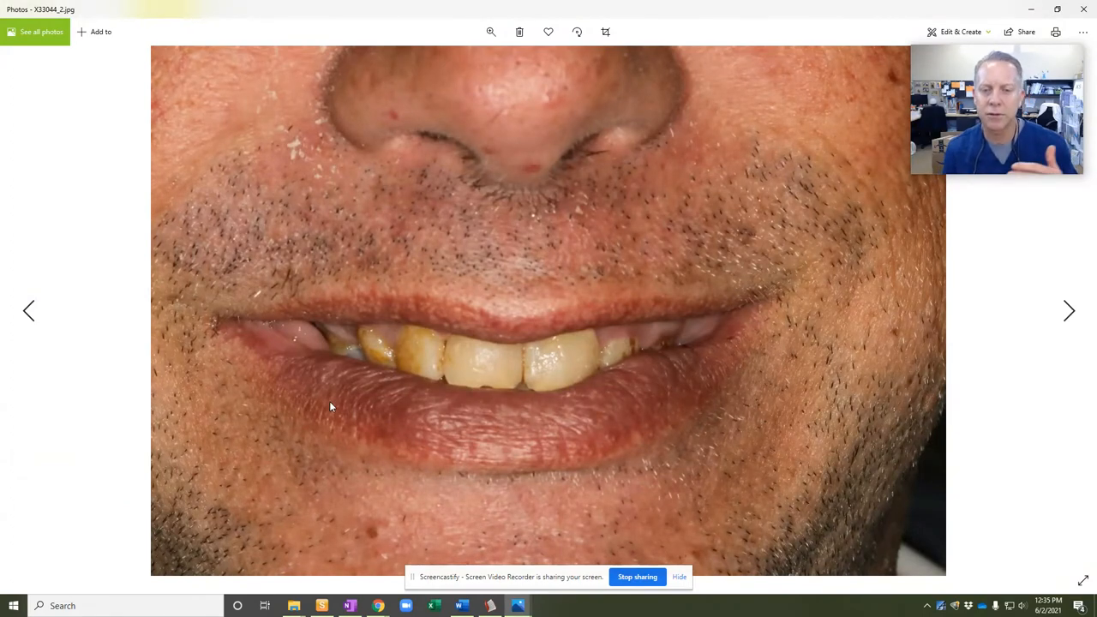
{"action": "mouse_move", "coordinate": [648, 426]}
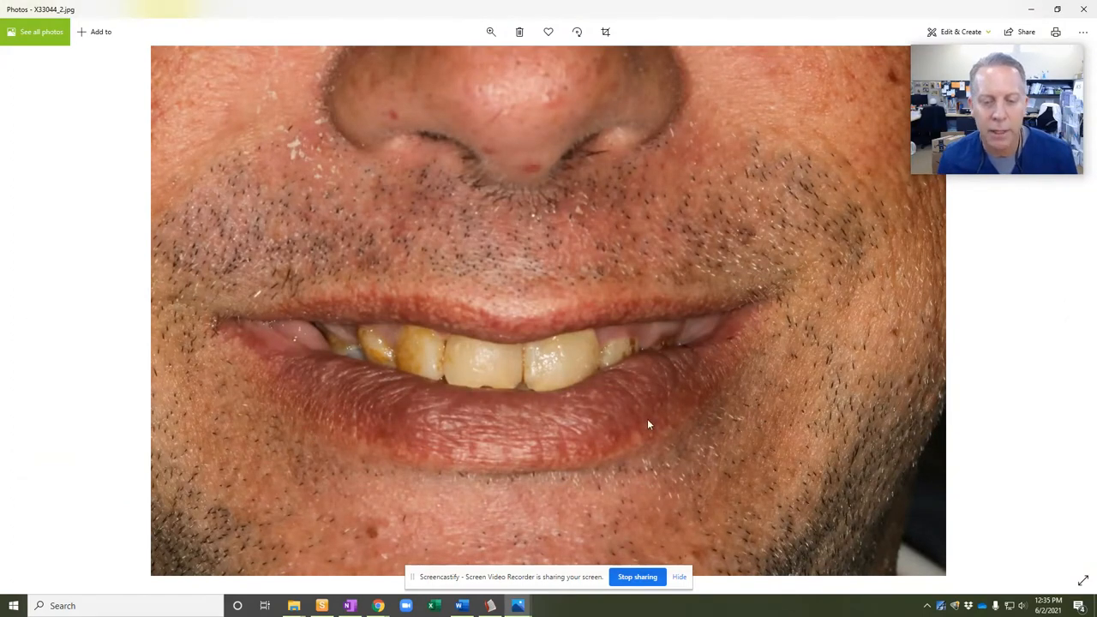
{"action": "mouse_move", "coordinate": [295, 607]}
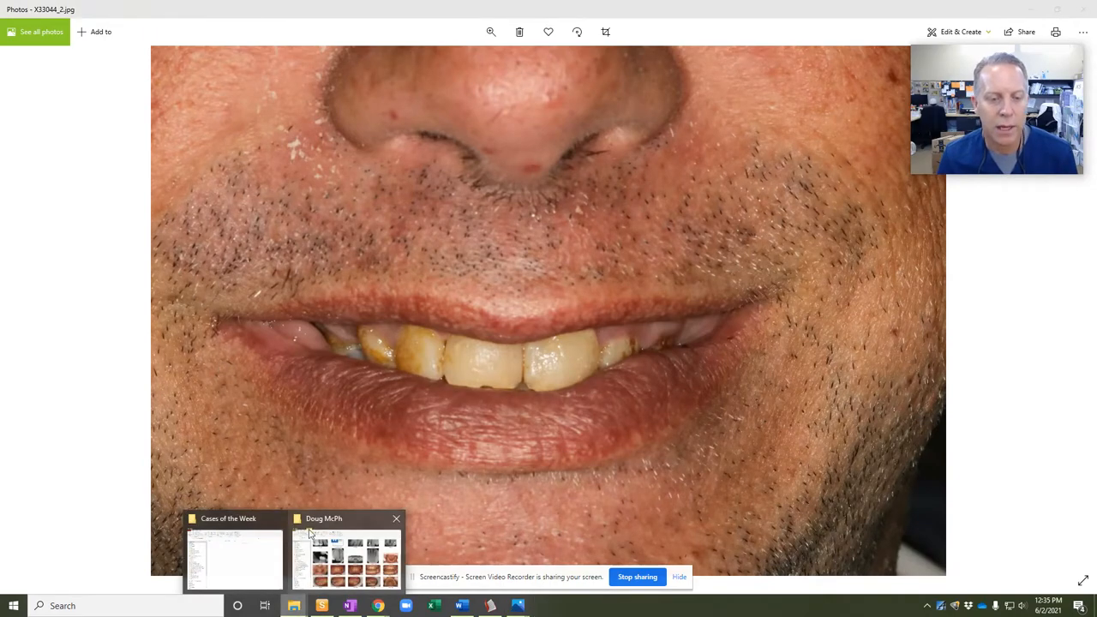
{"action": "left_click", "coordinate": [346, 557]}
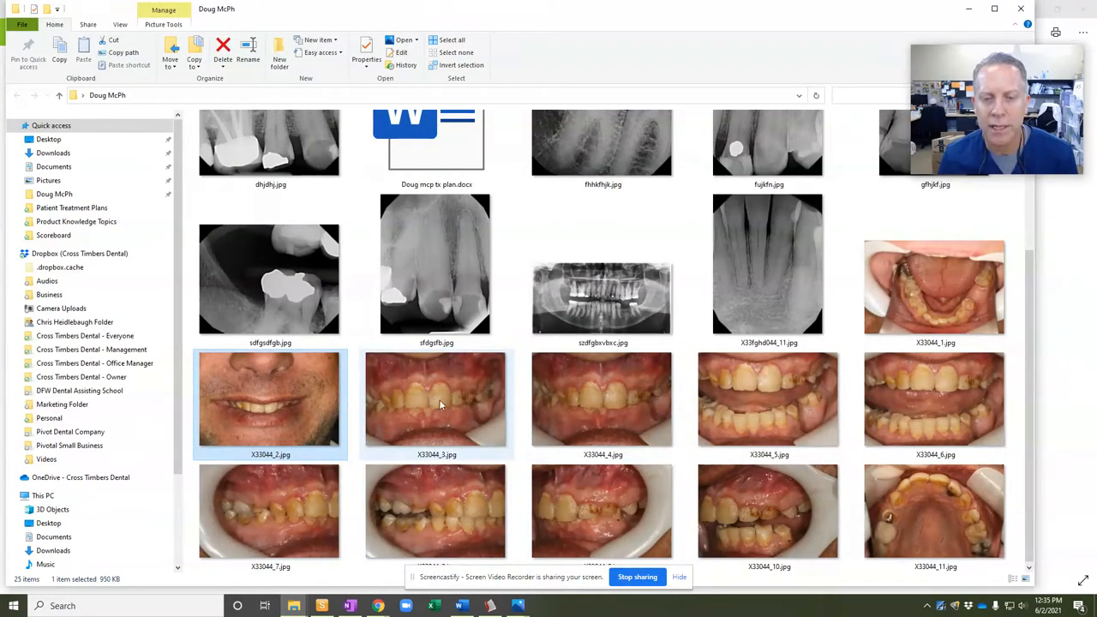
Open the teeth-apart close-up and step through the front-teeth intraoral photos back to it.
{"action": "double_click", "coordinate": [769, 400]}
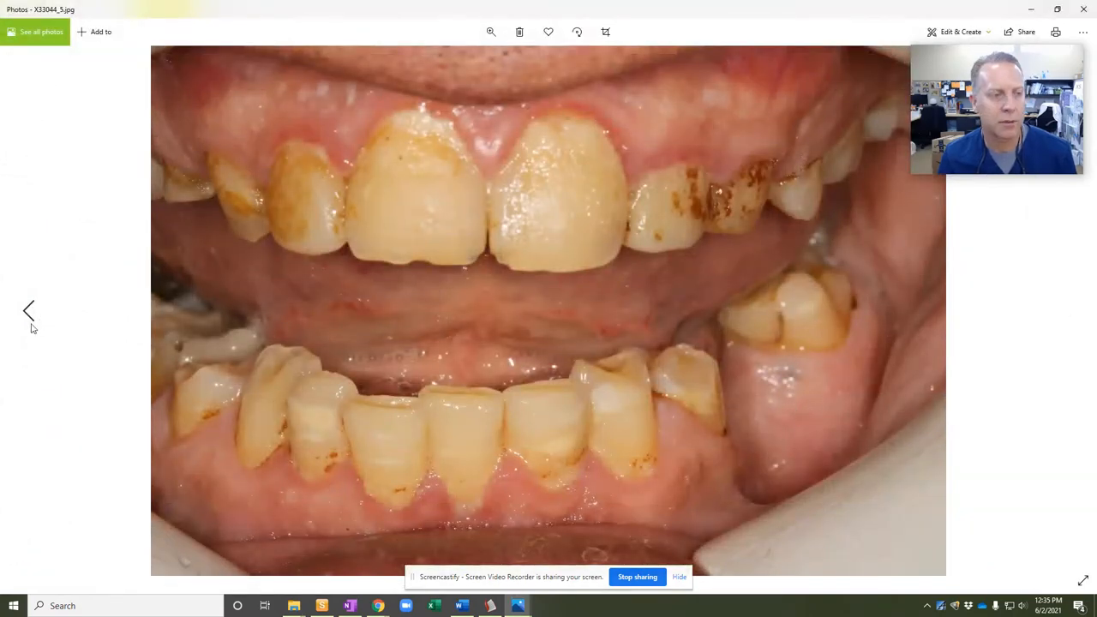
{"action": "left_click", "coordinate": [27, 310]}
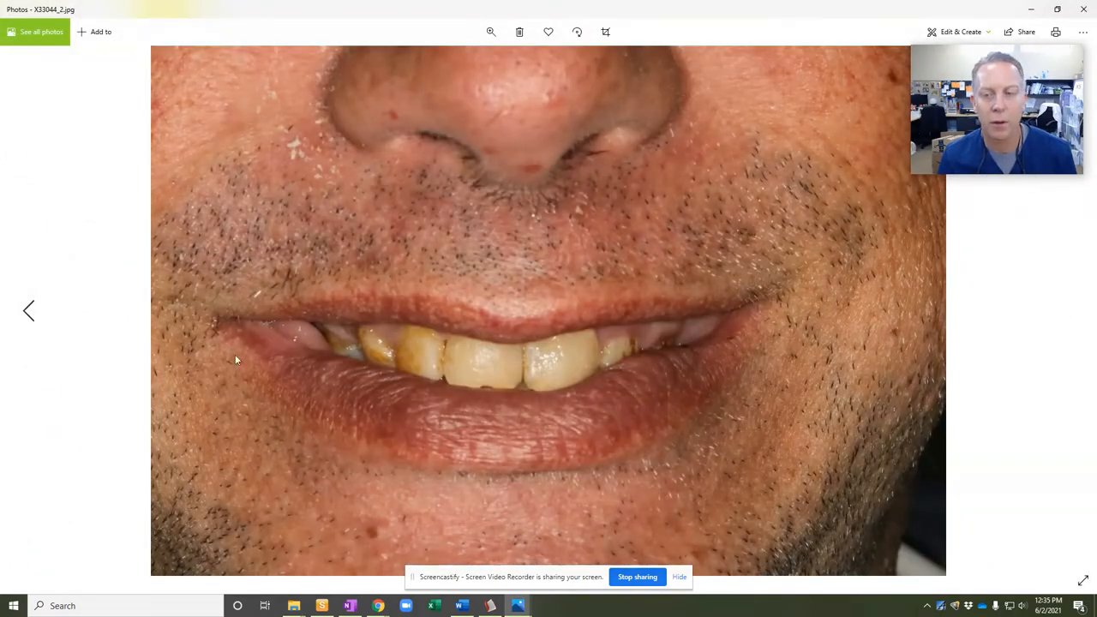
{"action": "left_click", "coordinate": [1070, 310]}
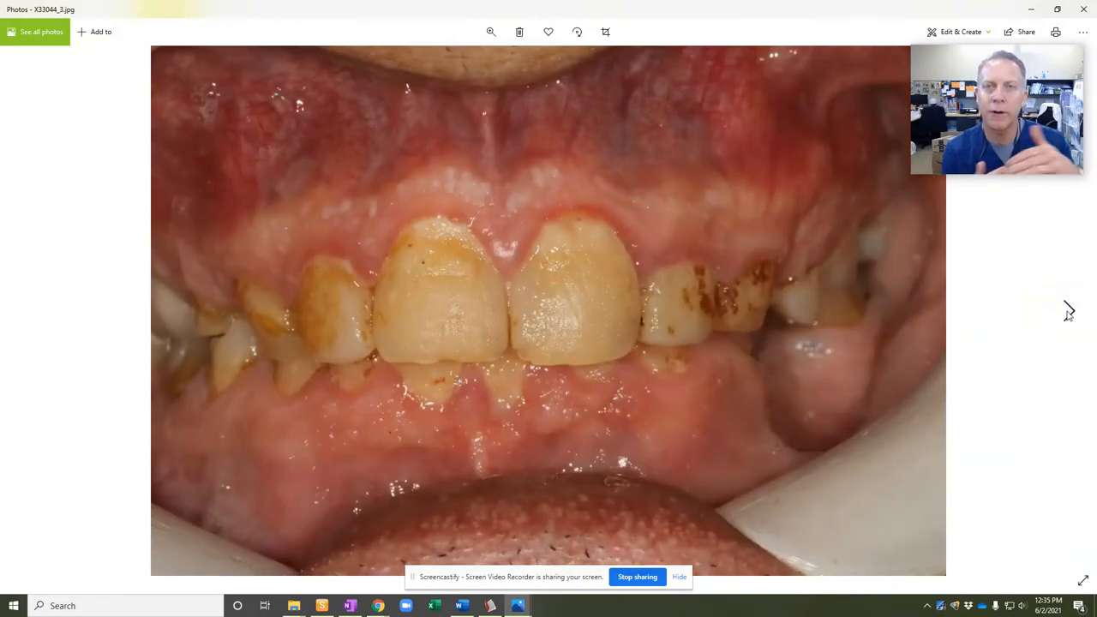
{"action": "left_click", "coordinate": [1070, 313]}
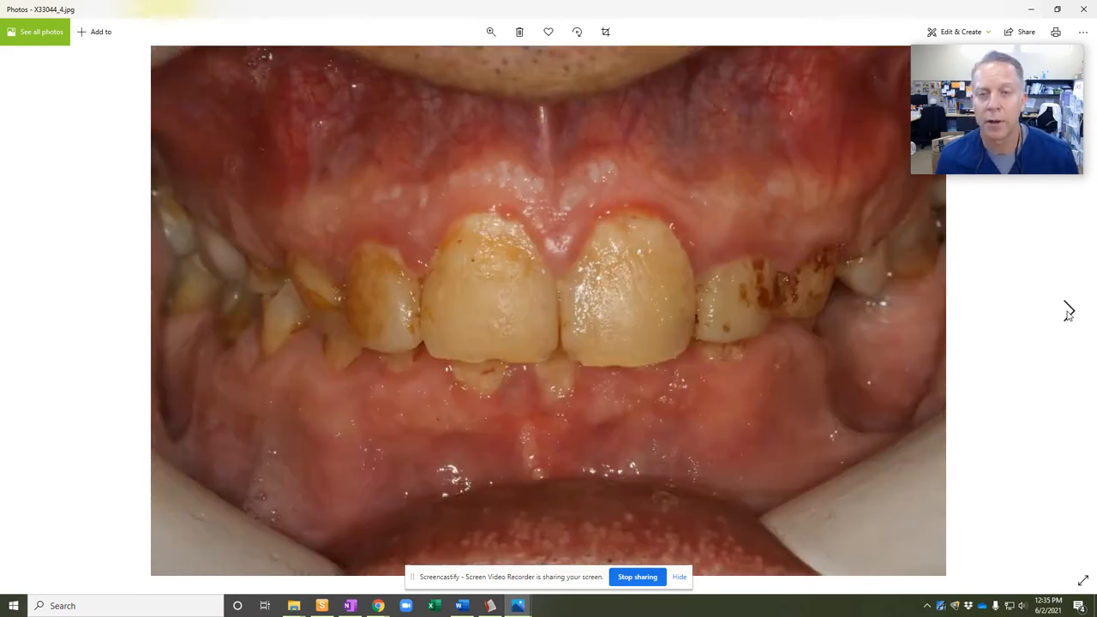
{"action": "left_click", "coordinate": [1070, 310]}
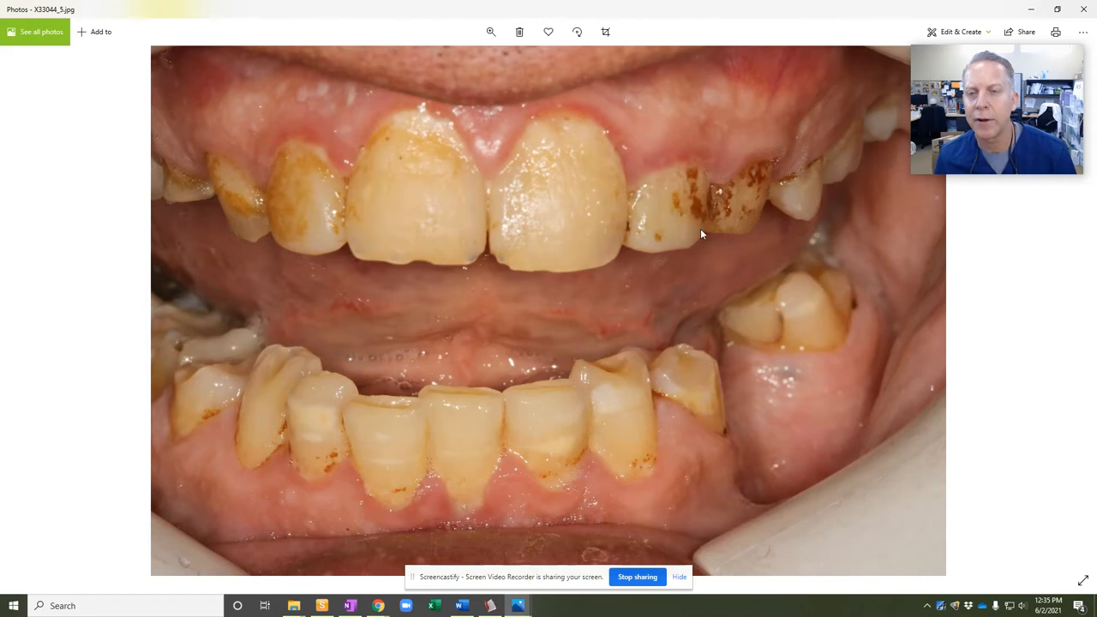
{"action": "mouse_move", "coordinate": [678, 216]}
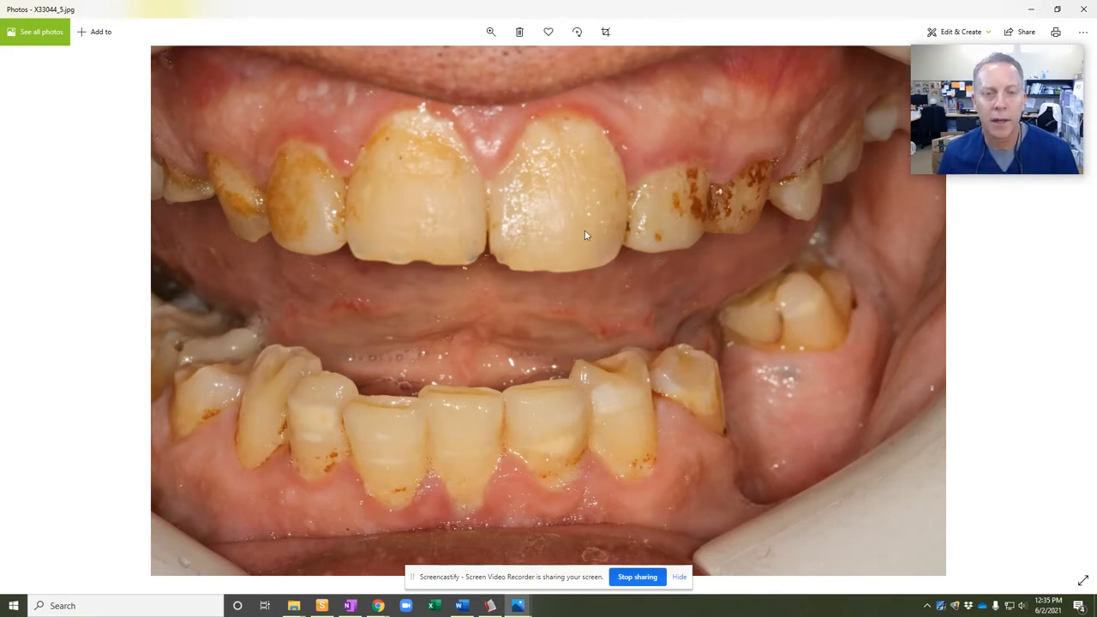
{"action": "mouse_move", "coordinate": [591, 225]}
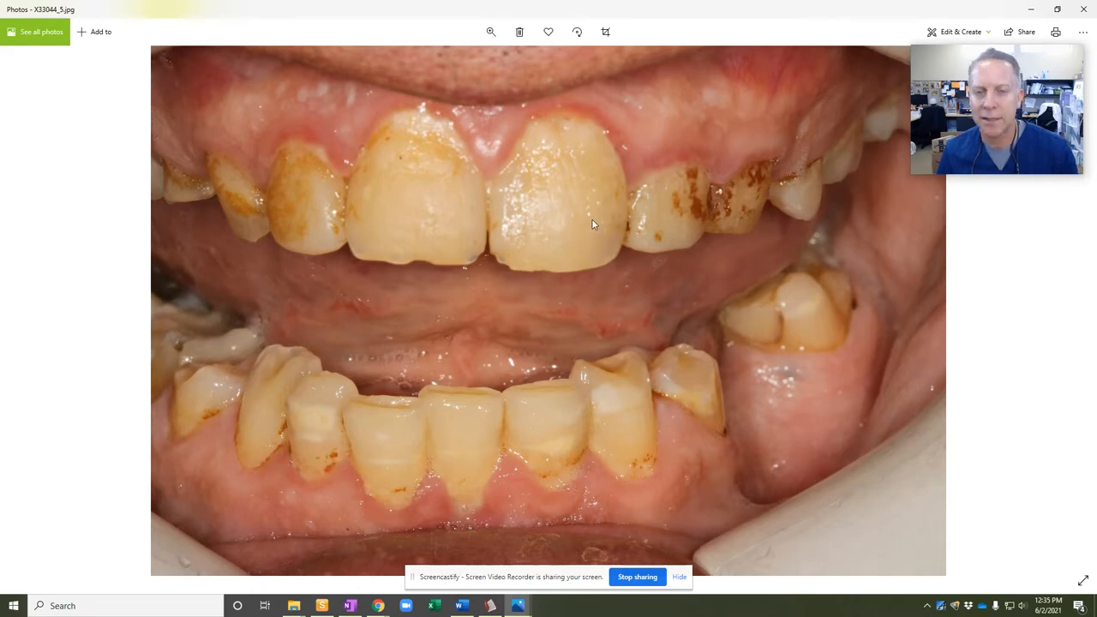
{"action": "mouse_move", "coordinate": [598, 229]}
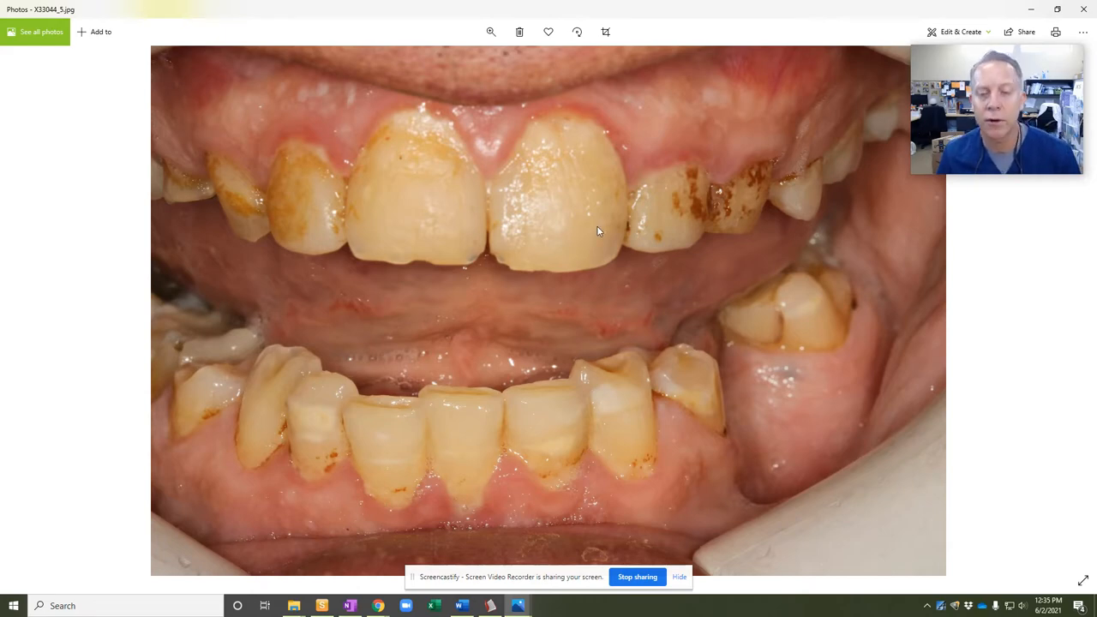
{"action": "mouse_move", "coordinate": [576, 375]}
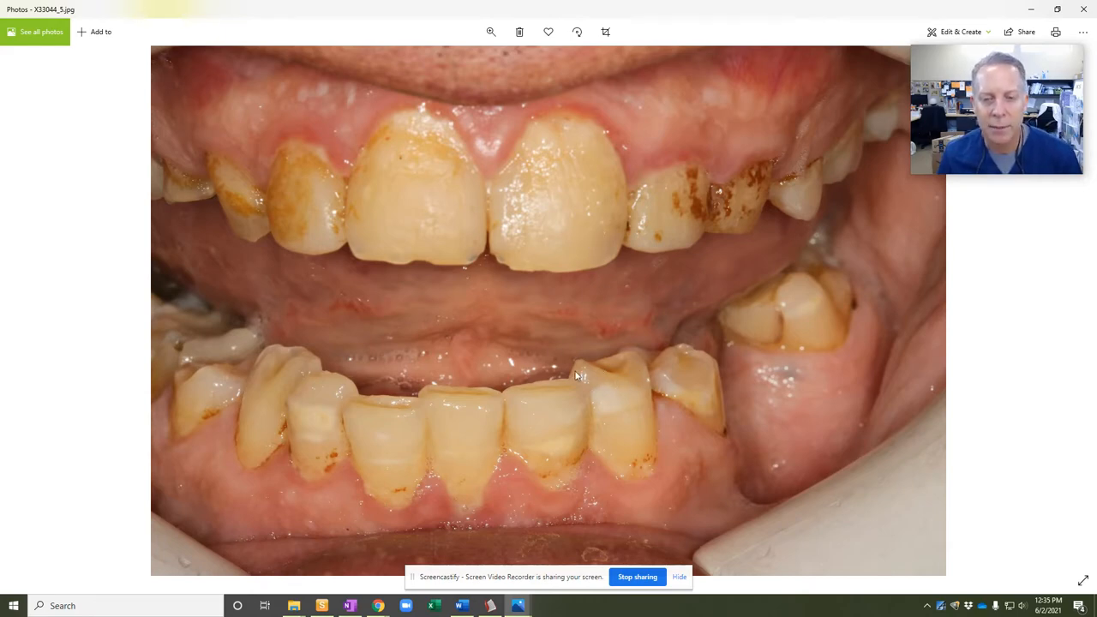
{"action": "mouse_move", "coordinate": [290, 379]}
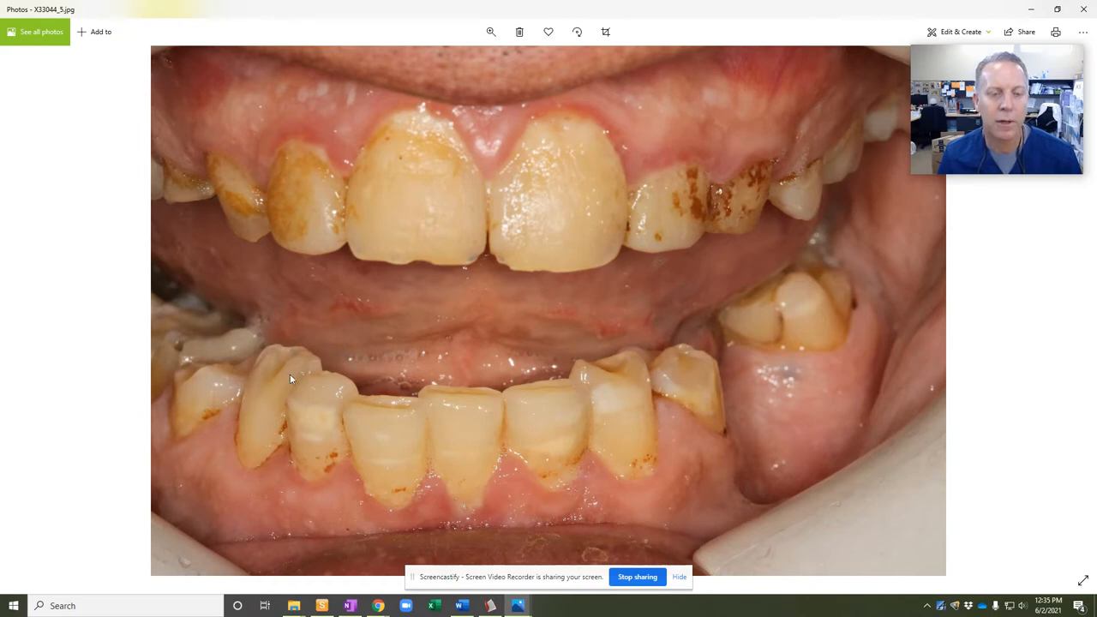
{"action": "mouse_move", "coordinate": [1070, 310]}
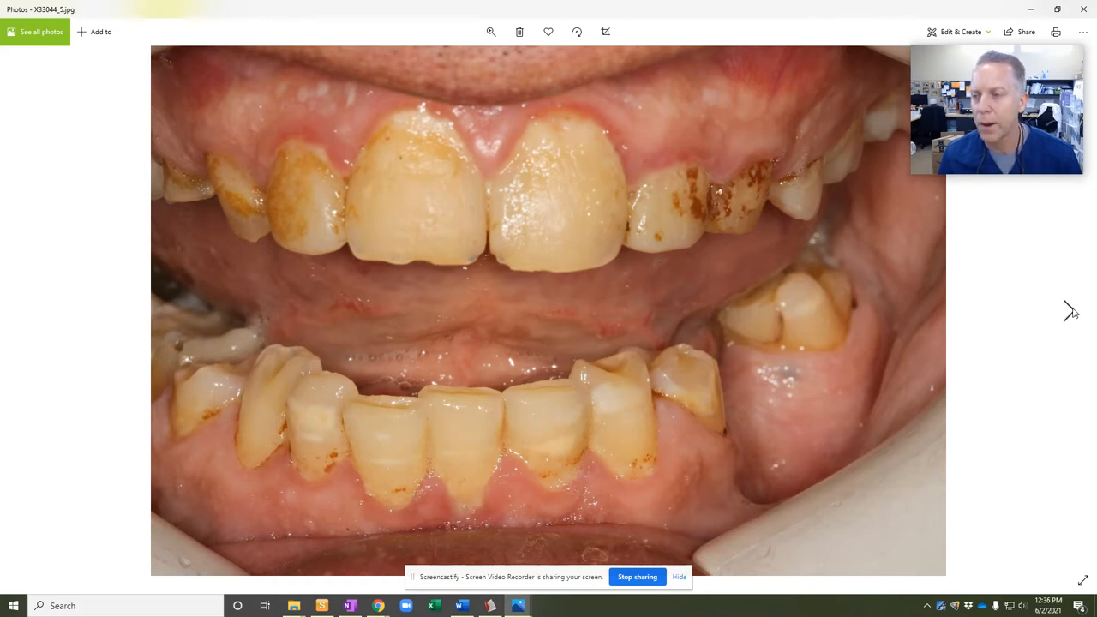
Advance through the next two side-view photos of the teeth in bite.
{"action": "left_click", "coordinate": [1070, 310]}
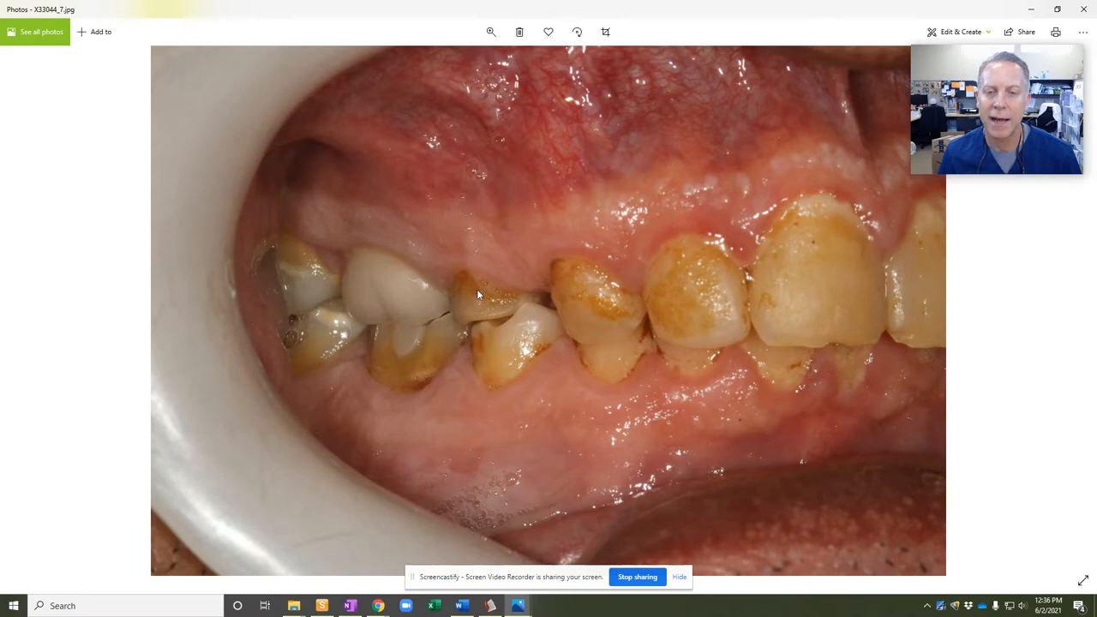
{"action": "mouse_move", "coordinate": [507, 329]}
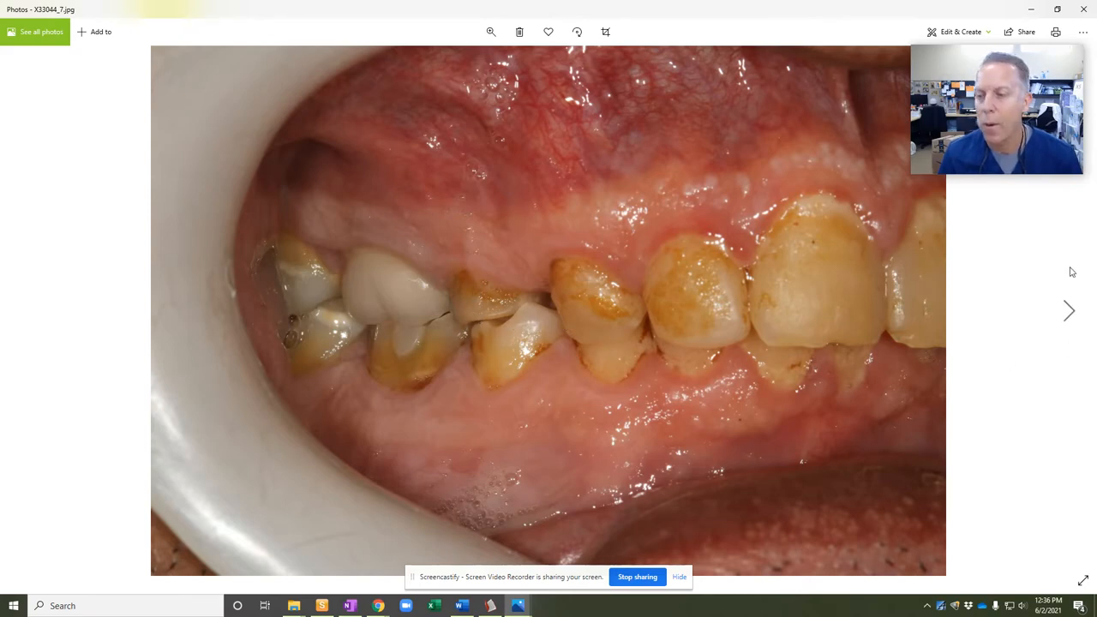
{"action": "left_click", "coordinate": [1070, 310]}
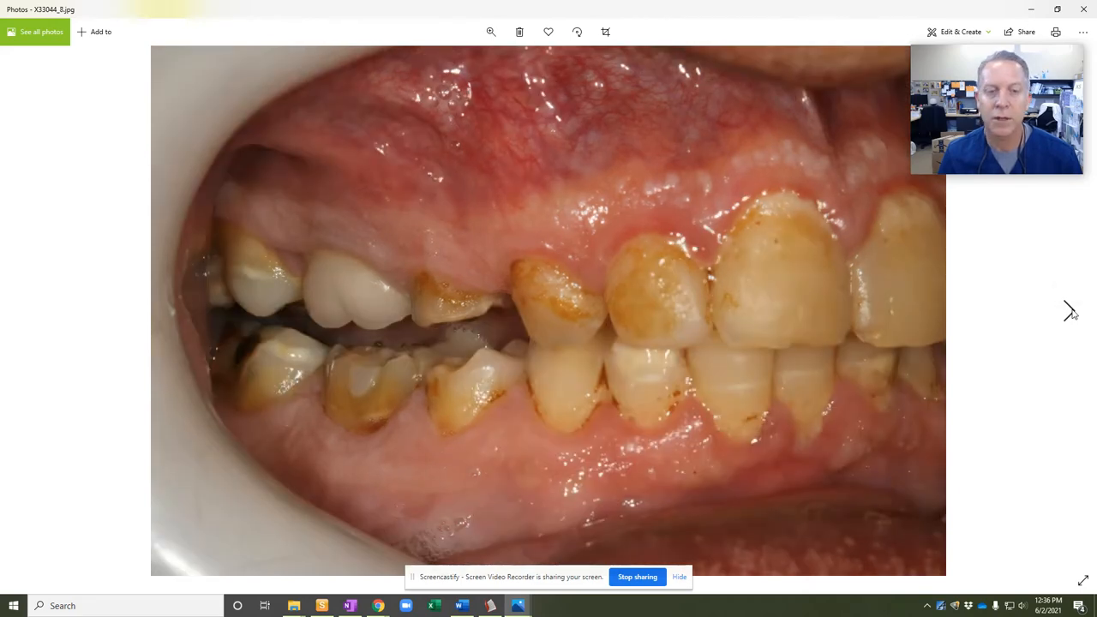
{"action": "mouse_move", "coordinate": [439, 320]}
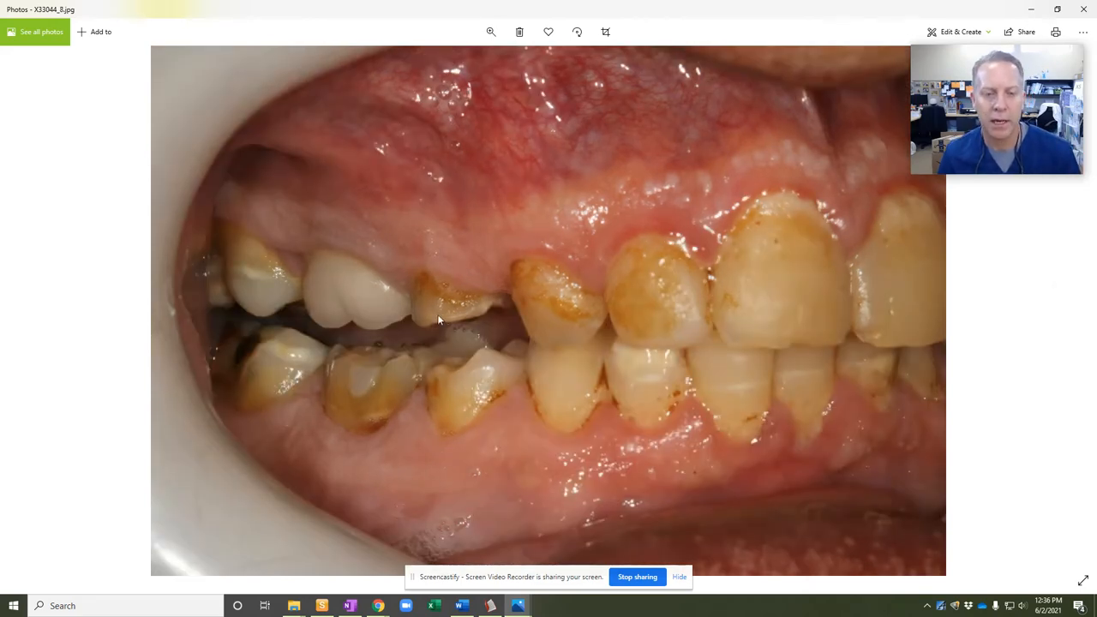
{"action": "mouse_move", "coordinate": [720, 341]}
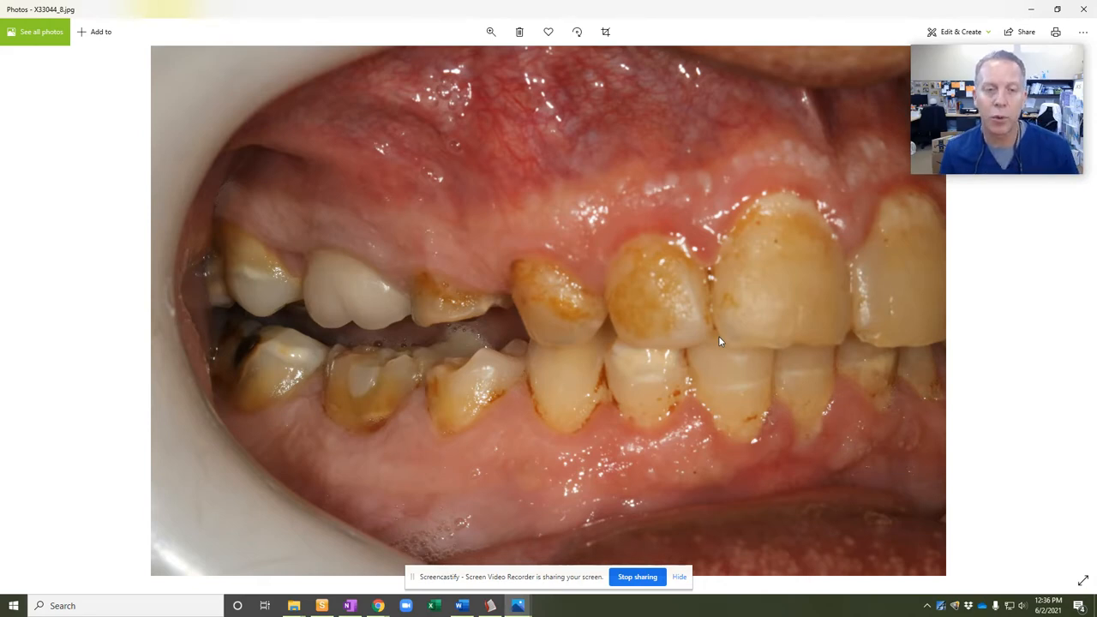
{"action": "mouse_move", "coordinate": [430, 341]}
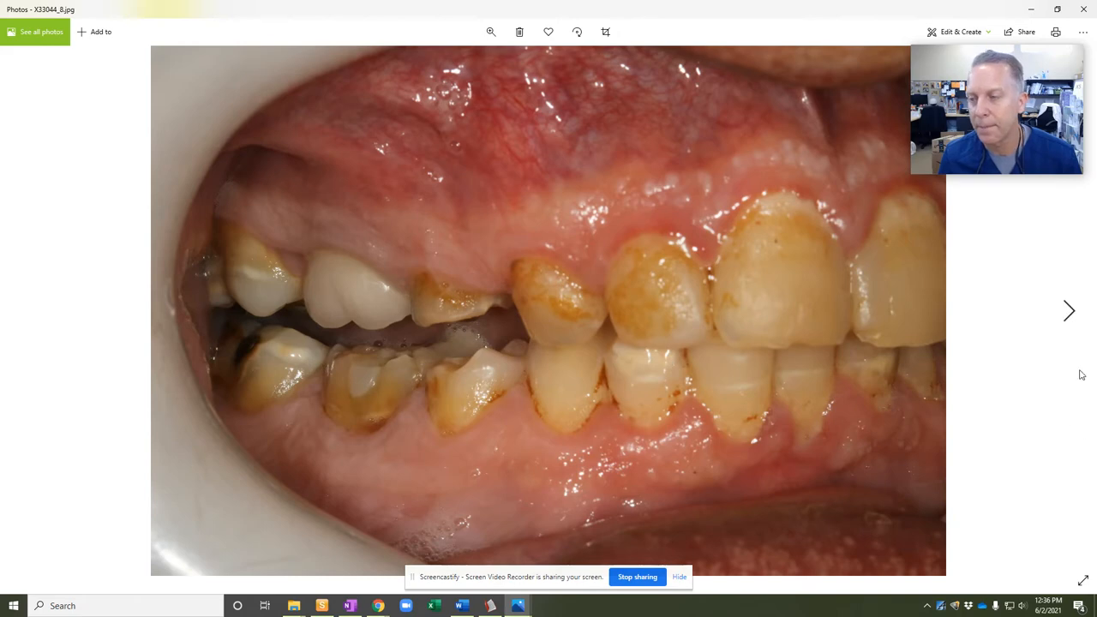
Advance through the other side views to the upper-arch palate photo.
{"action": "left_click", "coordinate": [1070, 310]}
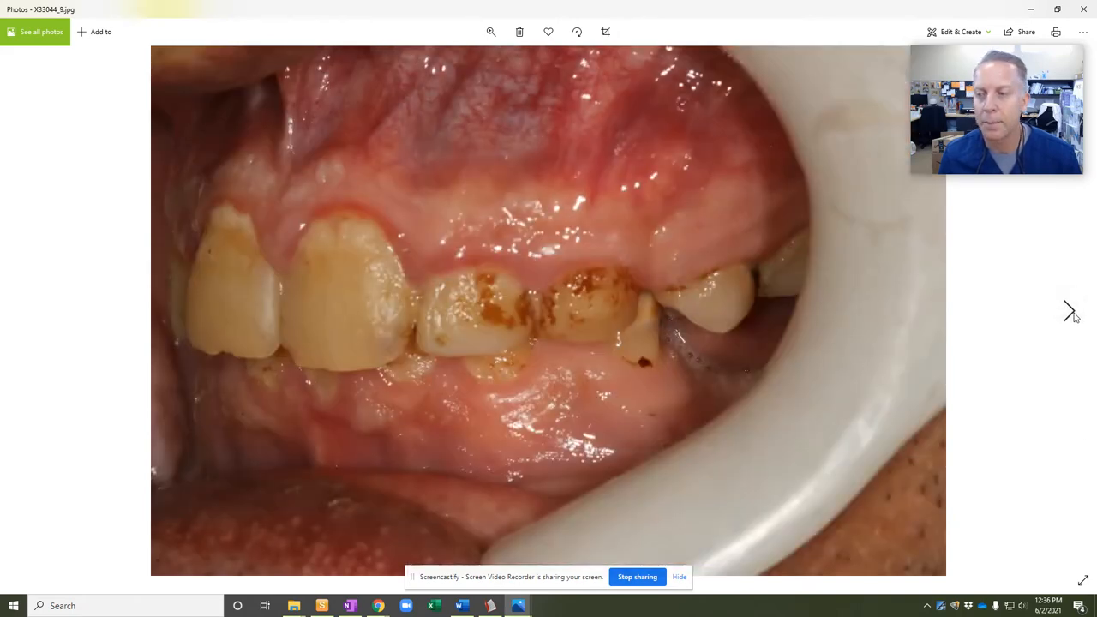
{"action": "left_click", "coordinate": [1068, 312]}
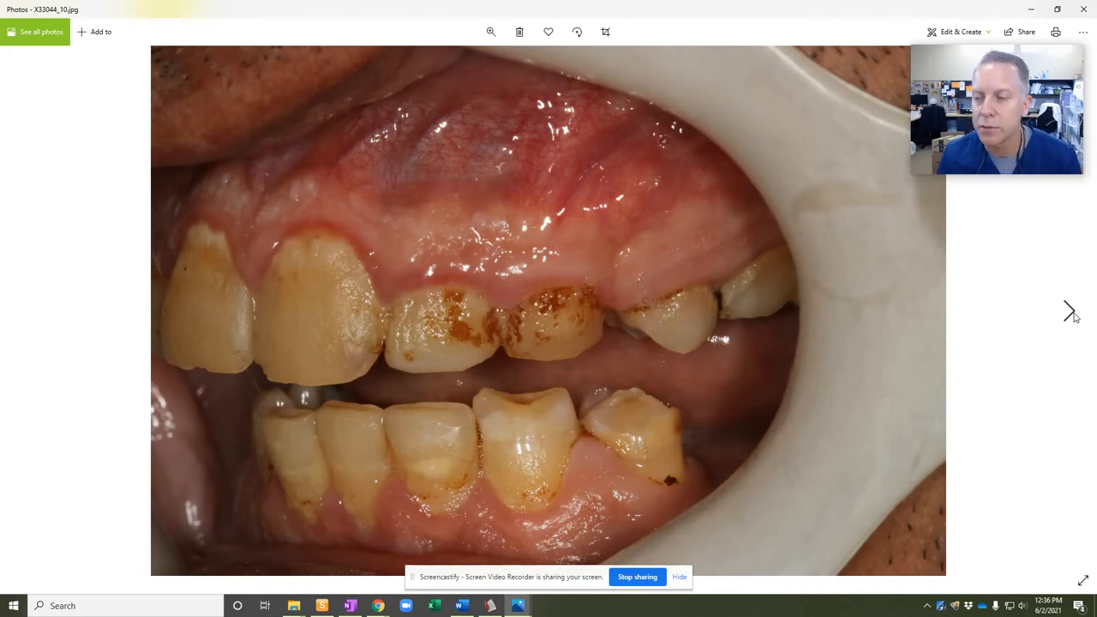
{"action": "left_click", "coordinate": [1070, 312]}
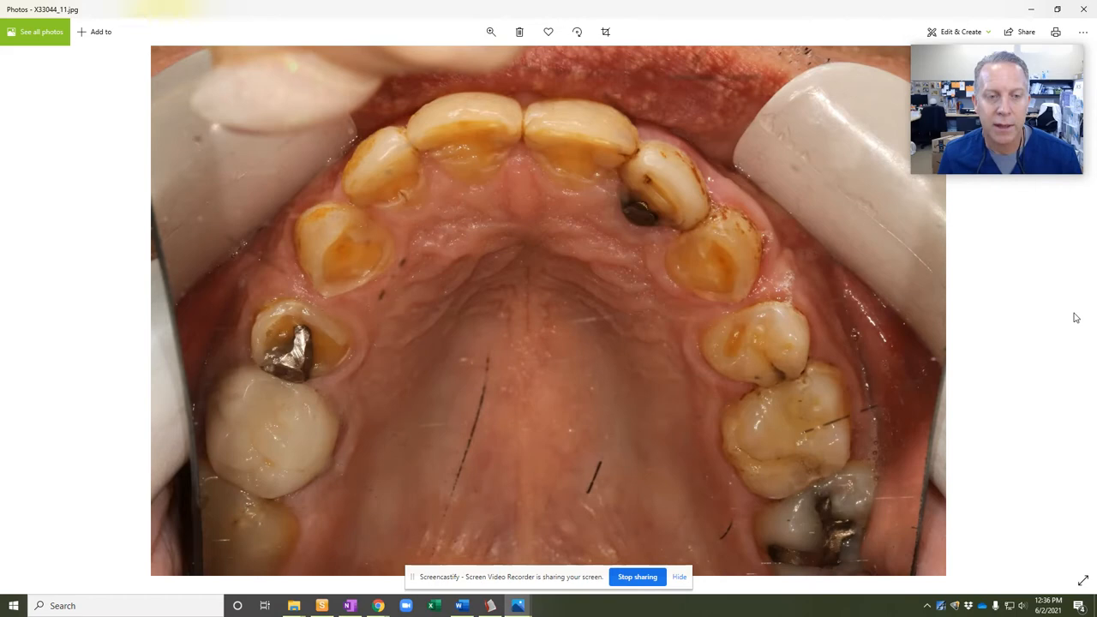
{"action": "mouse_move", "coordinate": [301, 326]}
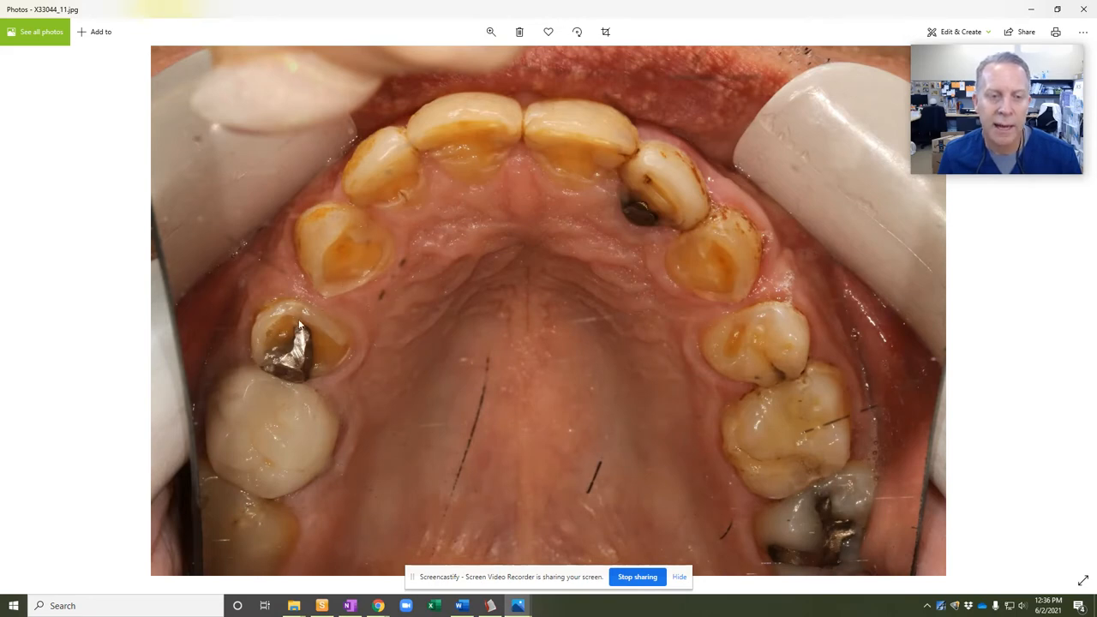
{"action": "mouse_move", "coordinate": [310, 367]}
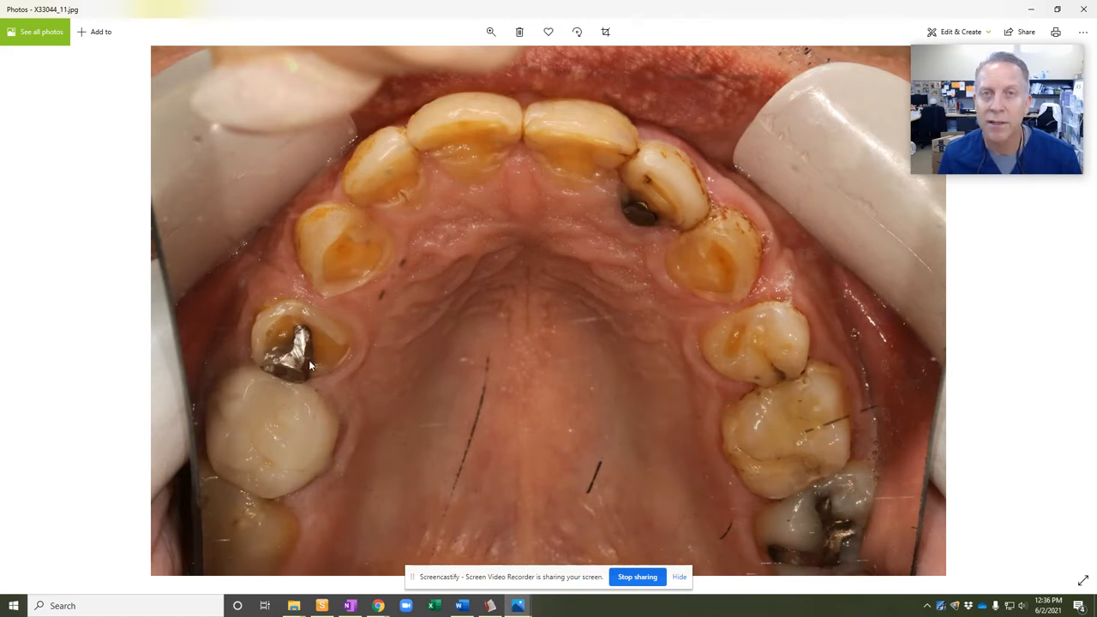
{"action": "mouse_move", "coordinate": [757, 321]}
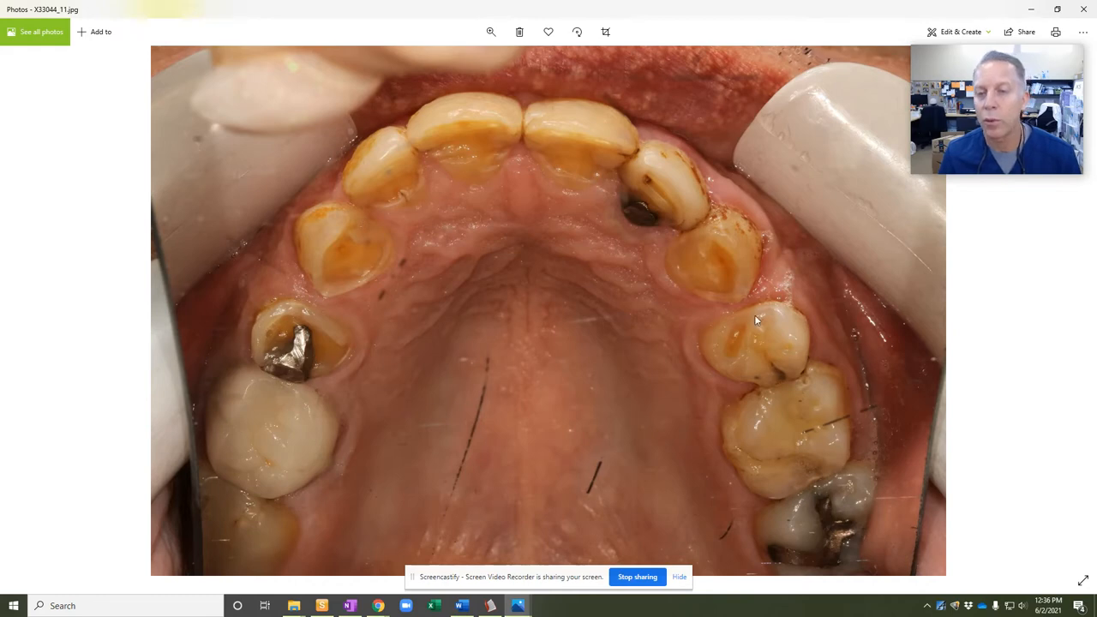
{"action": "mouse_move", "coordinate": [334, 285]}
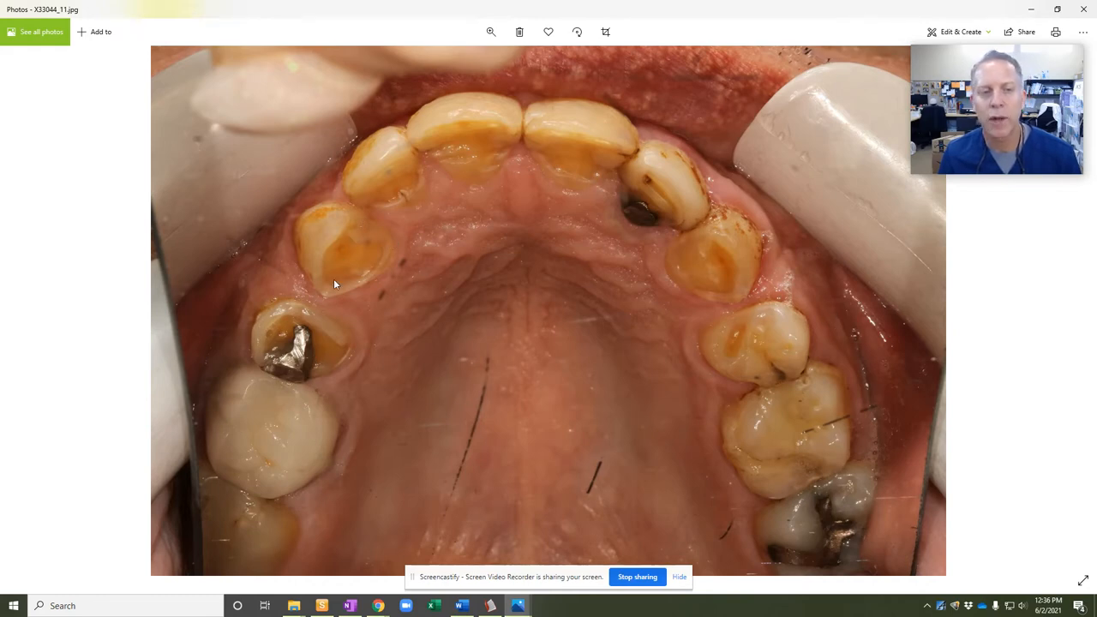
{"action": "mouse_move", "coordinate": [298, 370]}
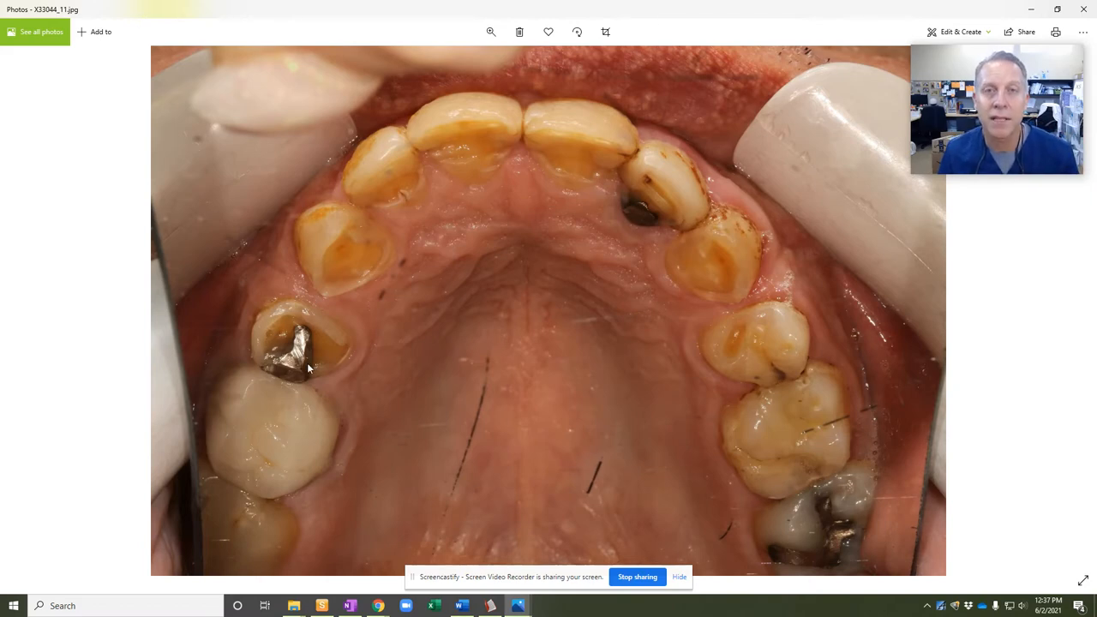
{"action": "mouse_move", "coordinate": [381, 363]}
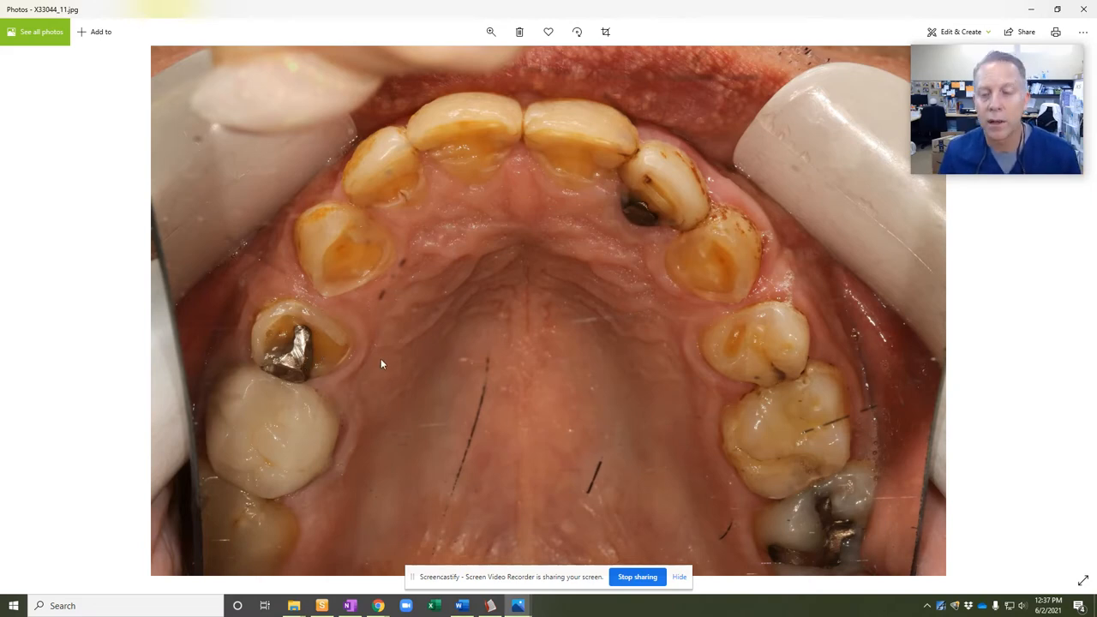
{"action": "mouse_move", "coordinate": [740, 388]}
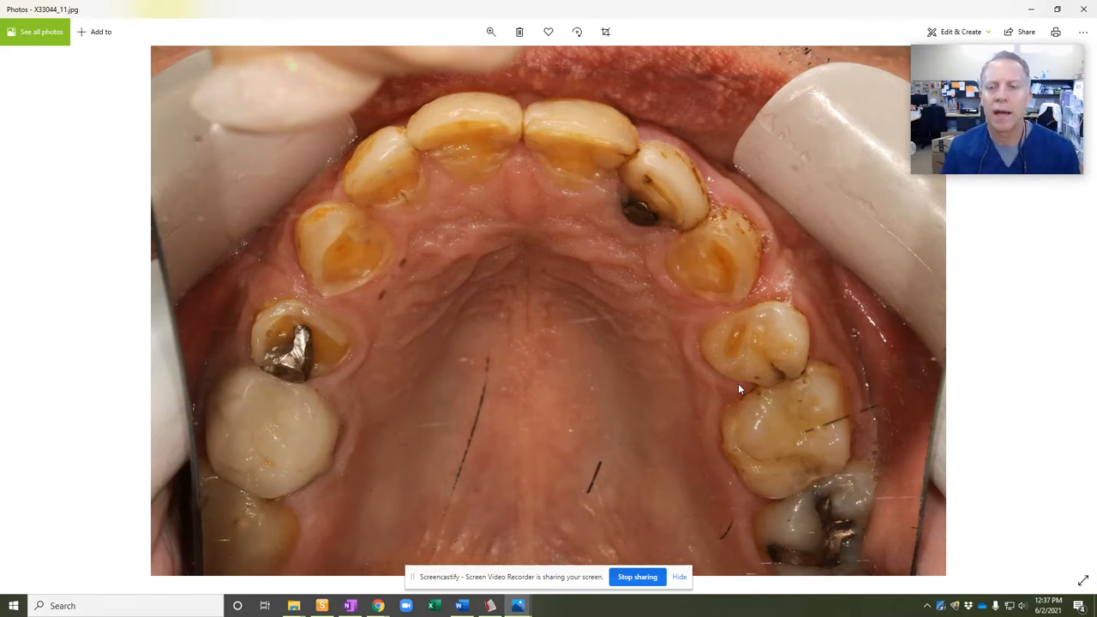
{"action": "mouse_move", "coordinate": [761, 384]}
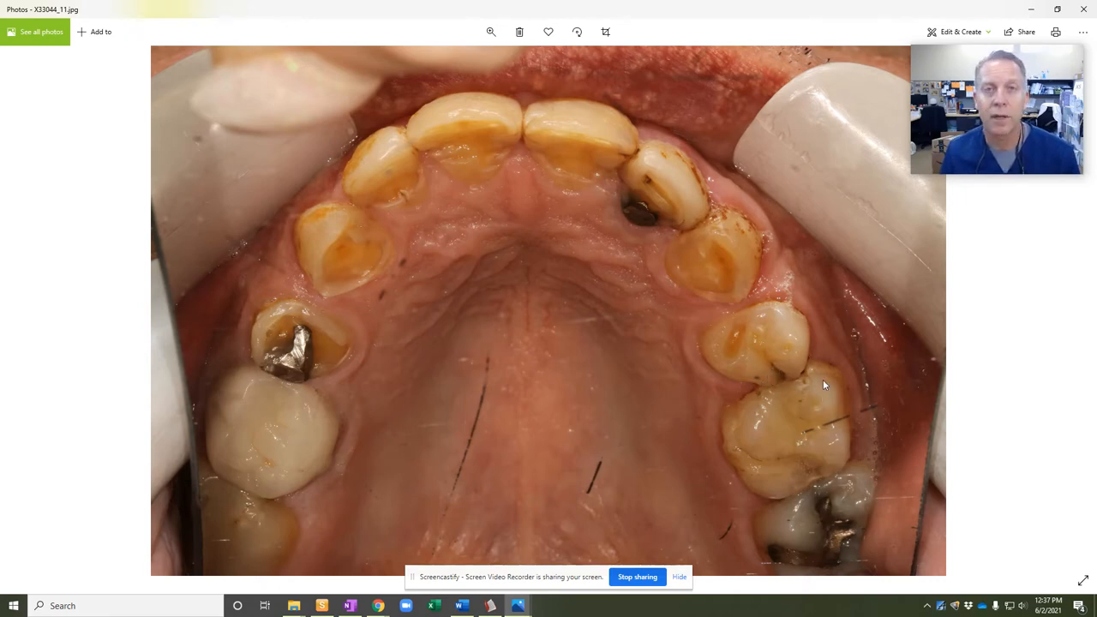
{"action": "mouse_move", "coordinate": [1060, 333]}
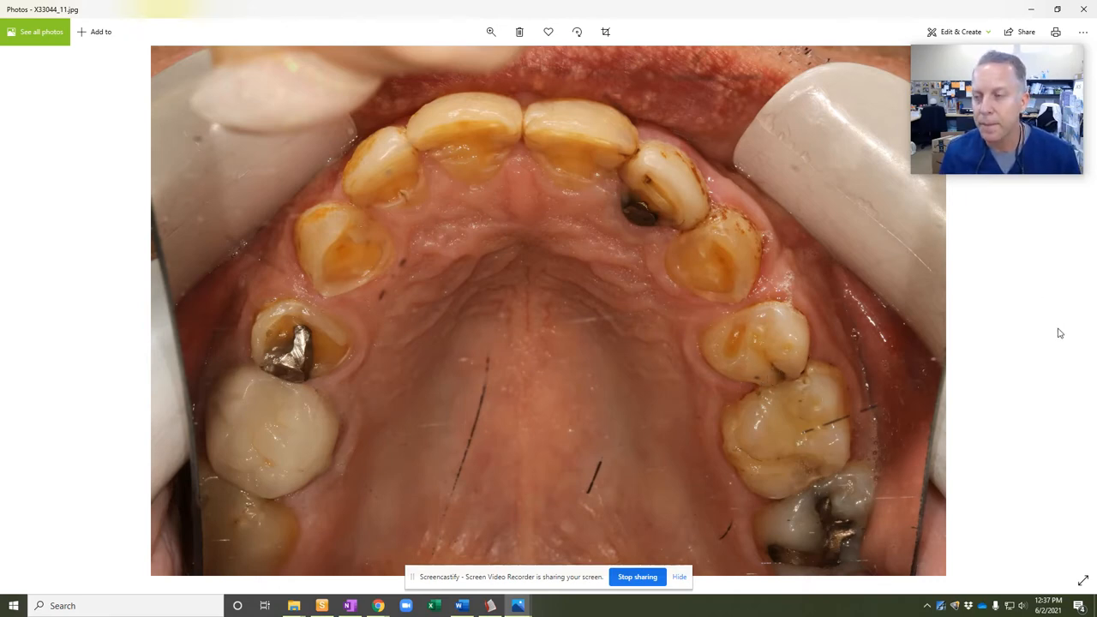
{"action": "mouse_move", "coordinate": [952, 332]}
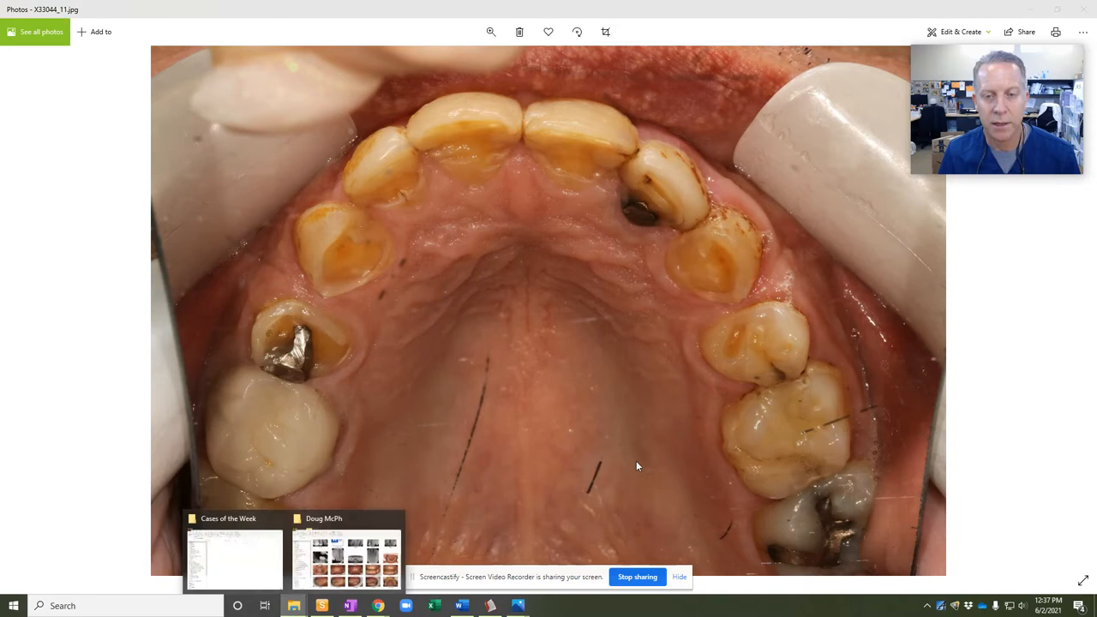
{"action": "left_click", "coordinate": [345, 557]}
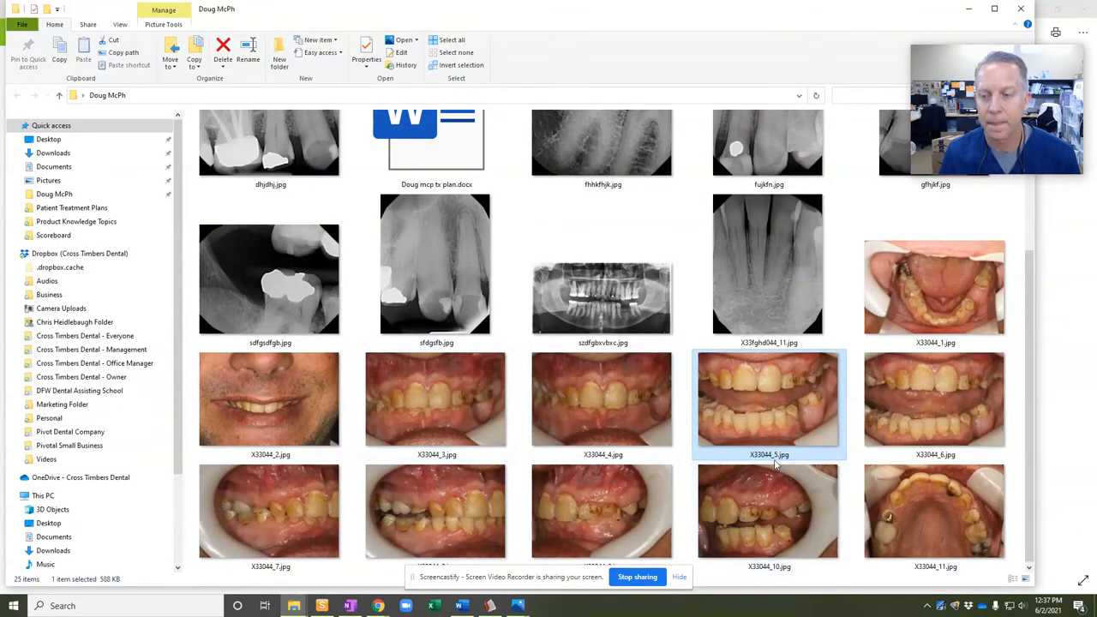
{"action": "mouse_move", "coordinate": [934, 511]}
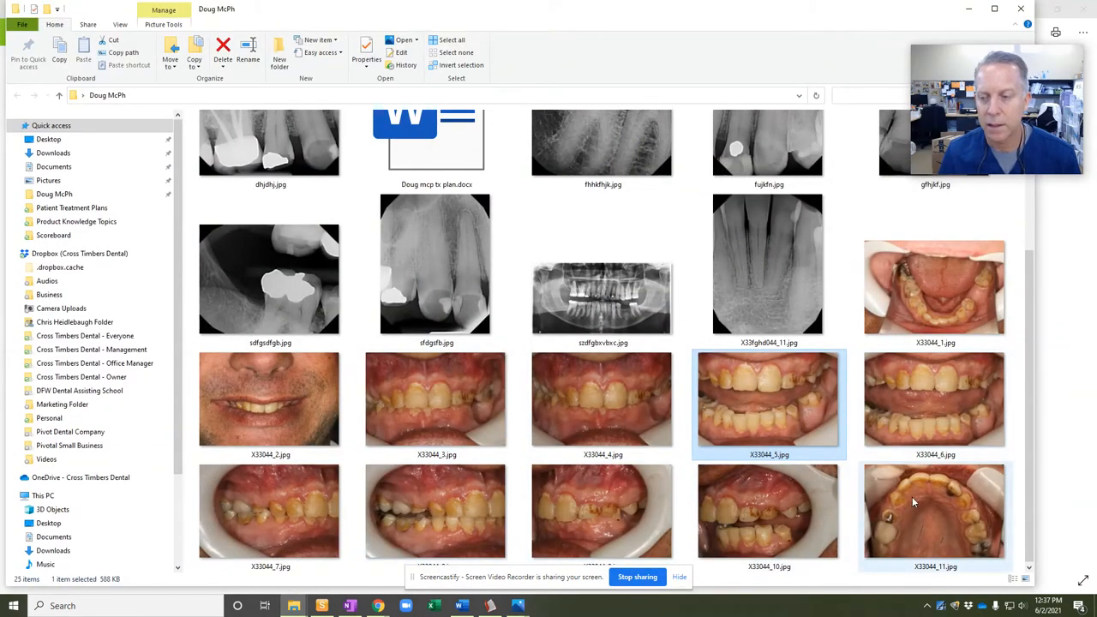
{"action": "left_click", "coordinate": [934, 288]}
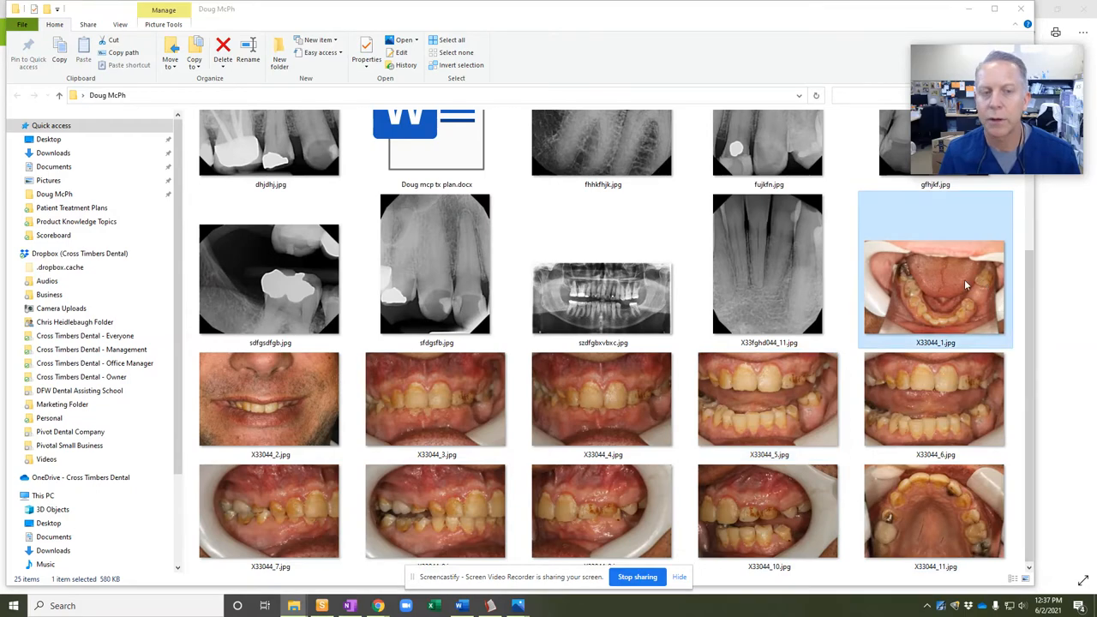
{"action": "double_click", "coordinate": [934, 288]}
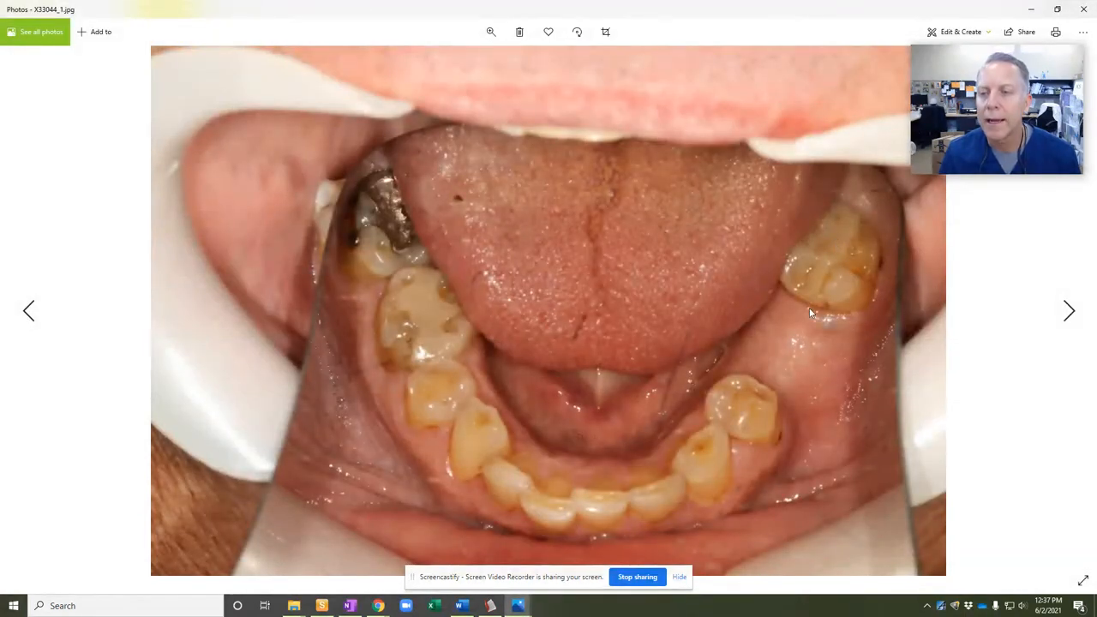
{"action": "mouse_move", "coordinate": [665, 466]}
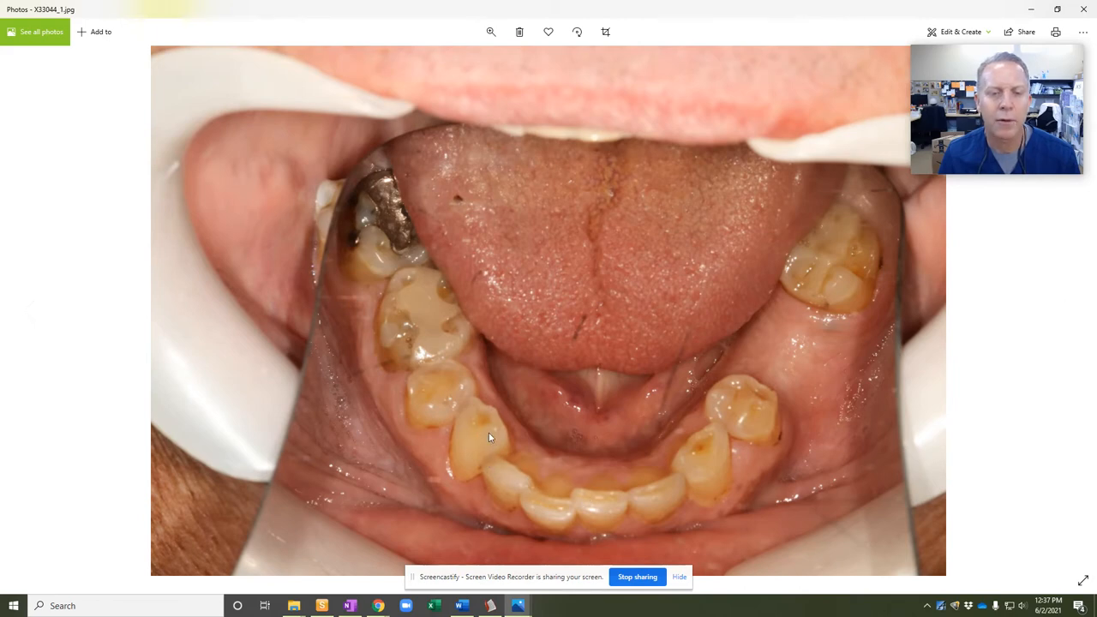
{"action": "mouse_move", "coordinate": [432, 287]}
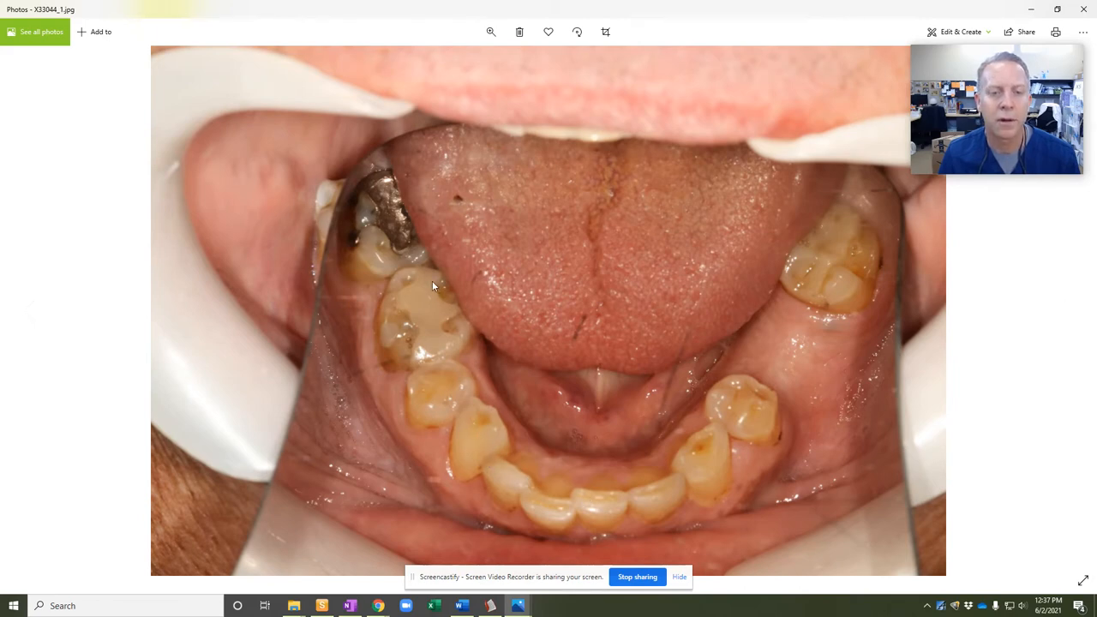
{"action": "mouse_move", "coordinate": [422, 306]}
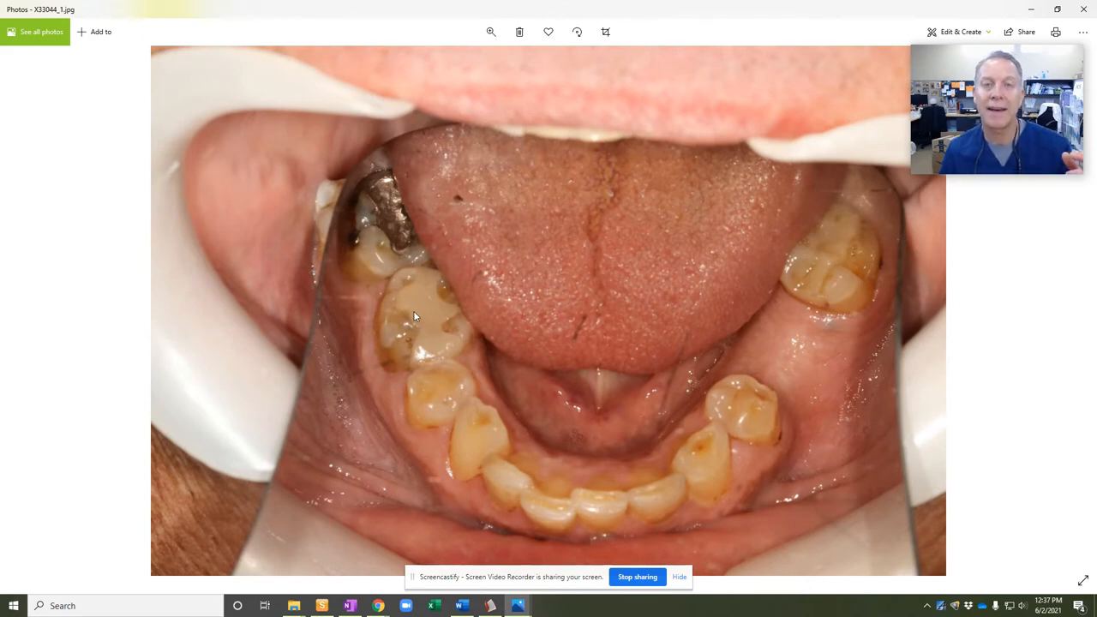
{"action": "mouse_move", "coordinate": [398, 320]}
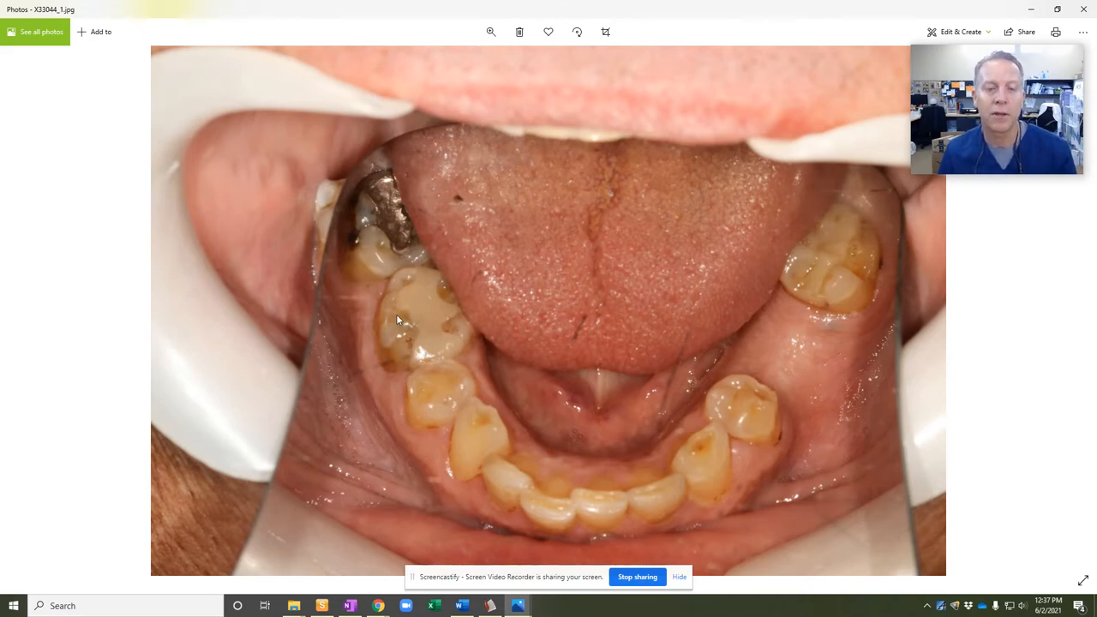
{"action": "mouse_move", "coordinate": [436, 329]}
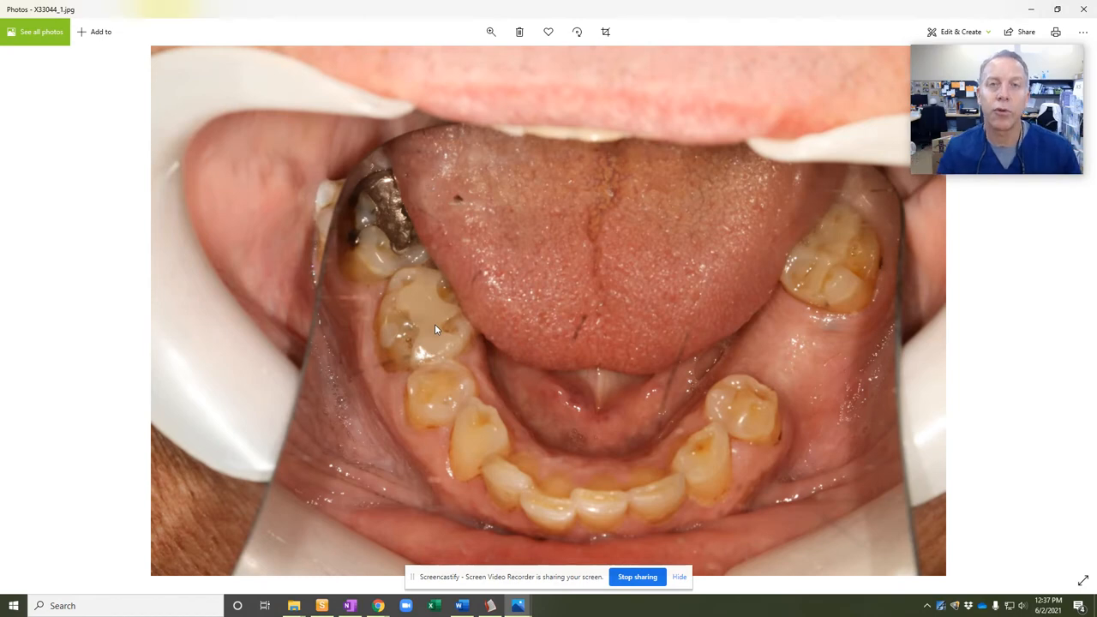
{"action": "mouse_move", "coordinate": [919, 442]}
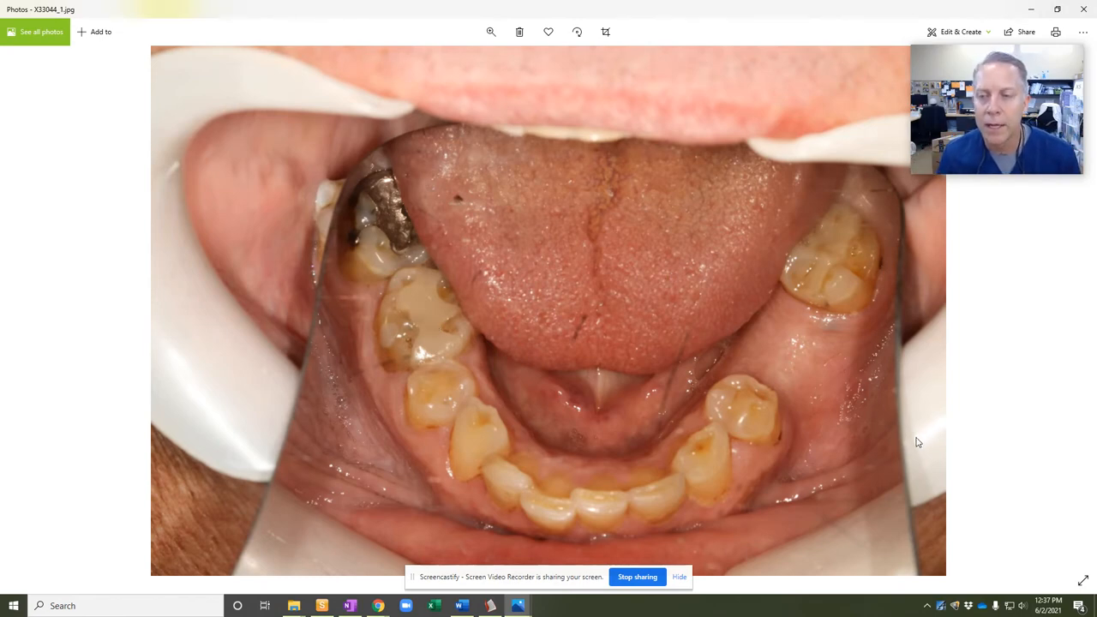
{"action": "mouse_move", "coordinate": [679, 546]}
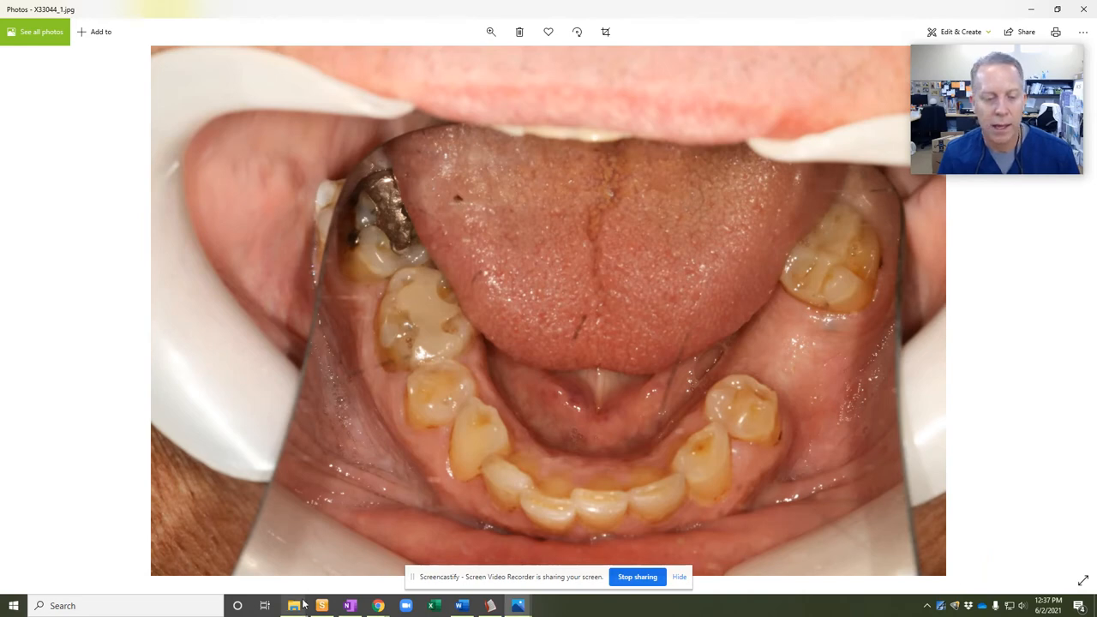
Return to the patient's image folder after reviewing the lower-arch photo.
{"action": "left_click", "coordinate": [295, 607]}
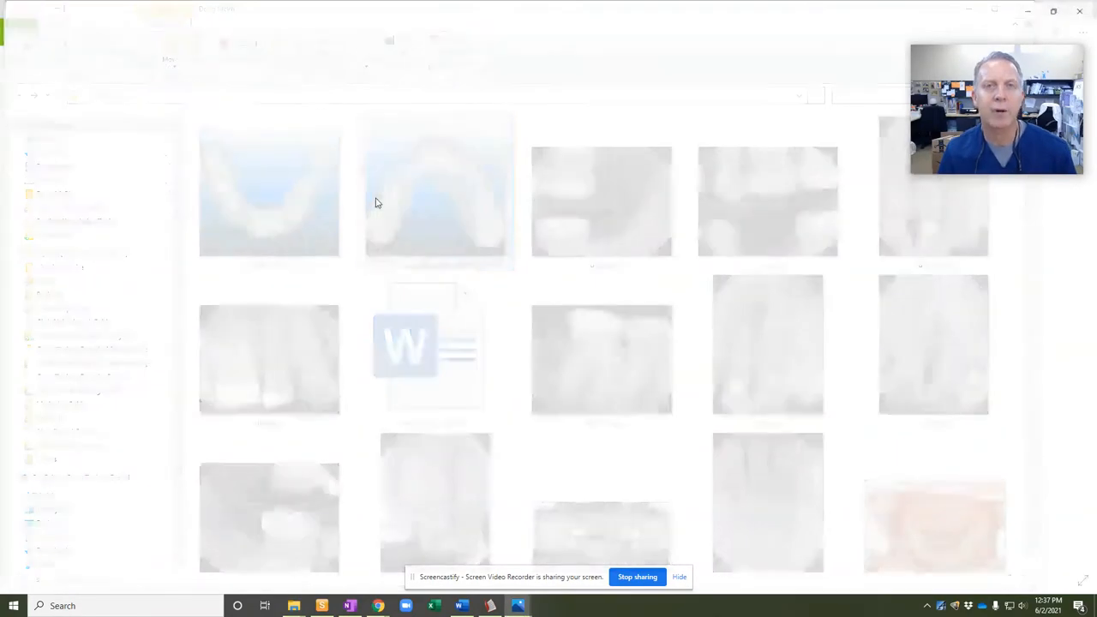
Open the double_upper 3D scan image of the upper arch.
{"action": "double_click", "coordinate": [269, 192]}
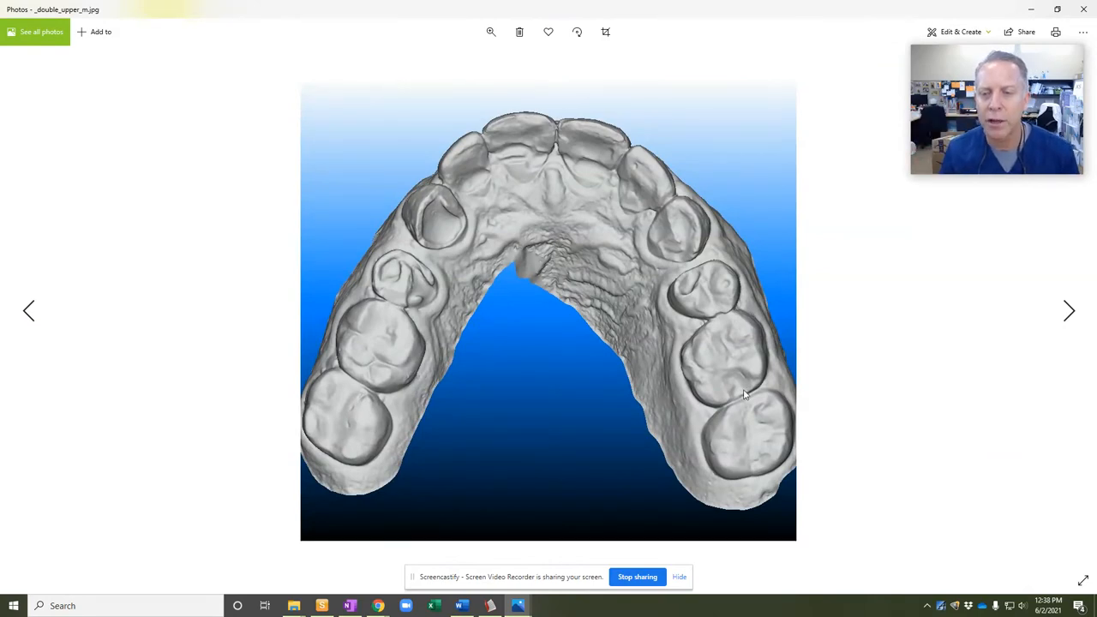
{"action": "mouse_move", "coordinate": [542, 158]}
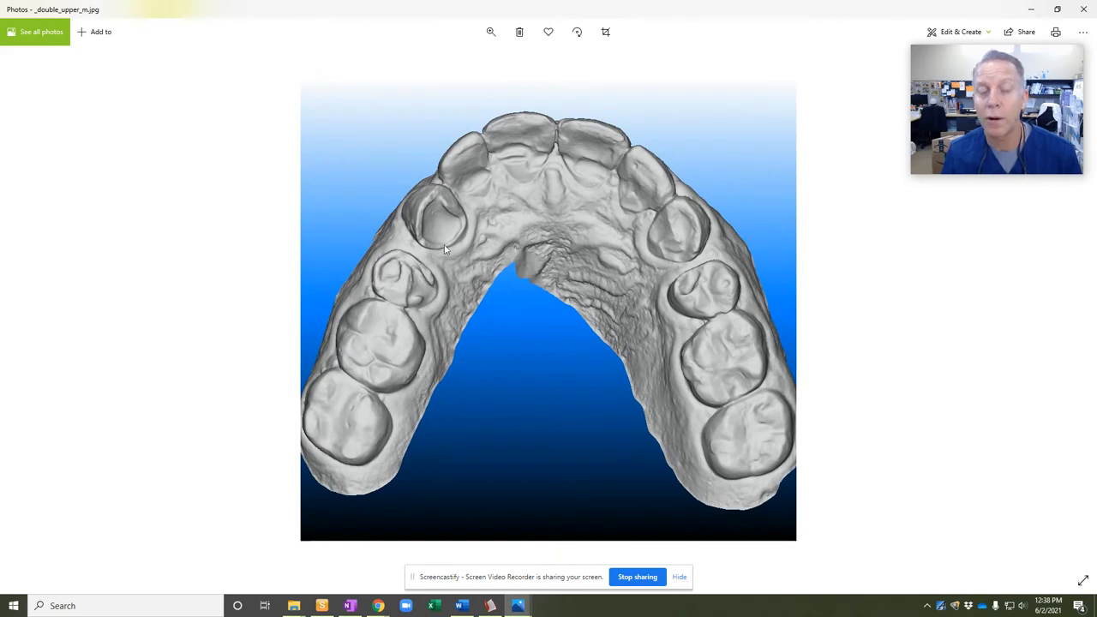
{"action": "mouse_move", "coordinate": [574, 165]}
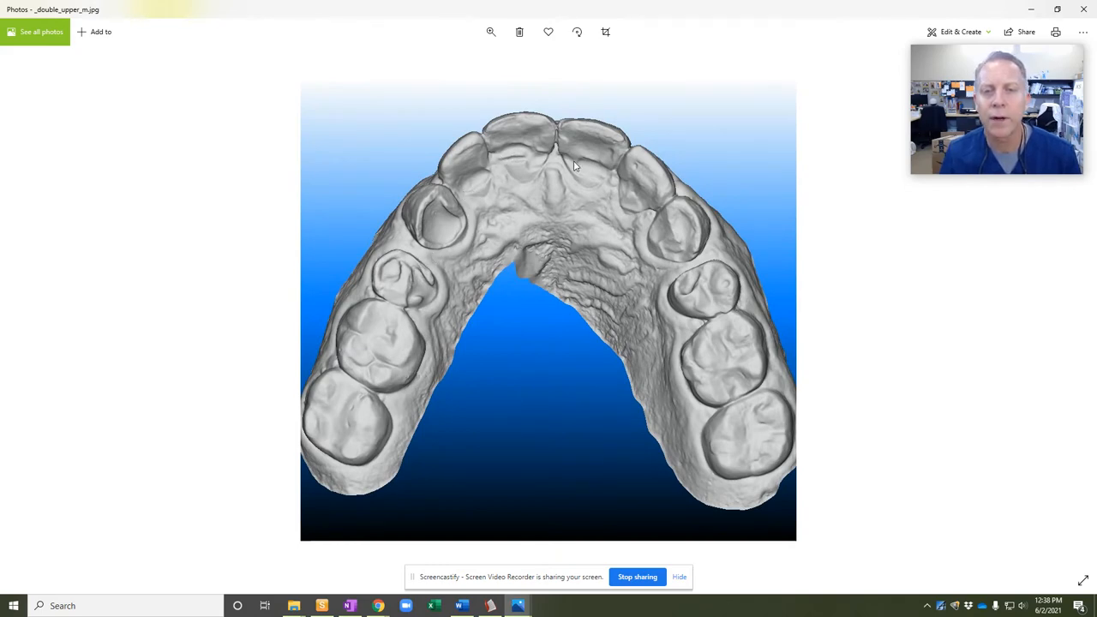
{"action": "mouse_move", "coordinate": [591, 175]}
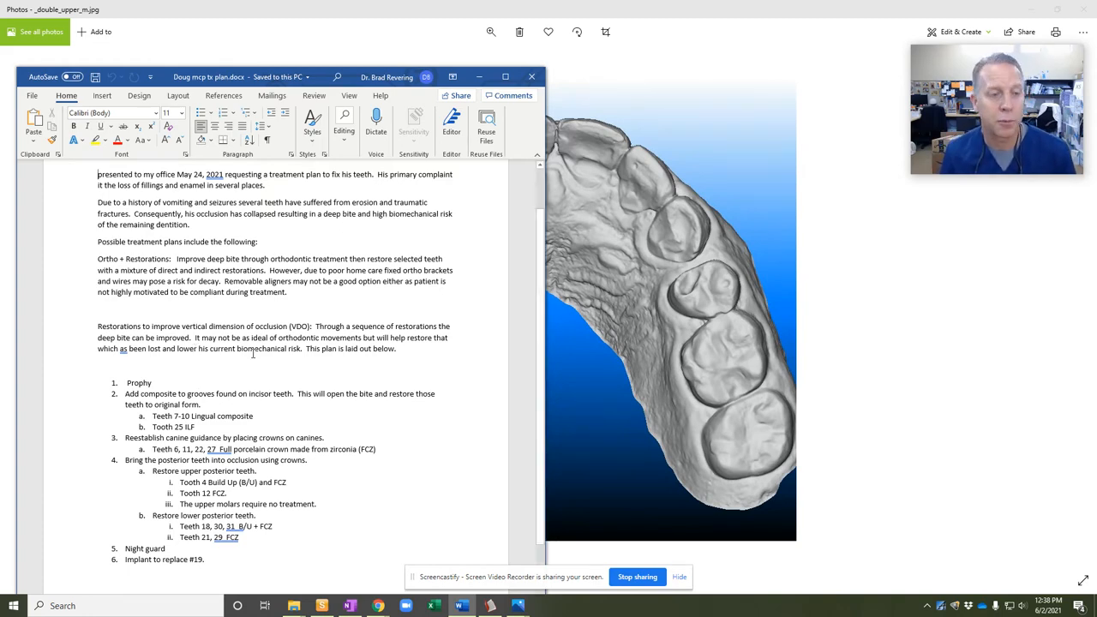
Scroll the Word treatment plan down to the numbered restorative plan list.
{"action": "scroll", "scroll_direction": "down", "scroll_amount": 3}
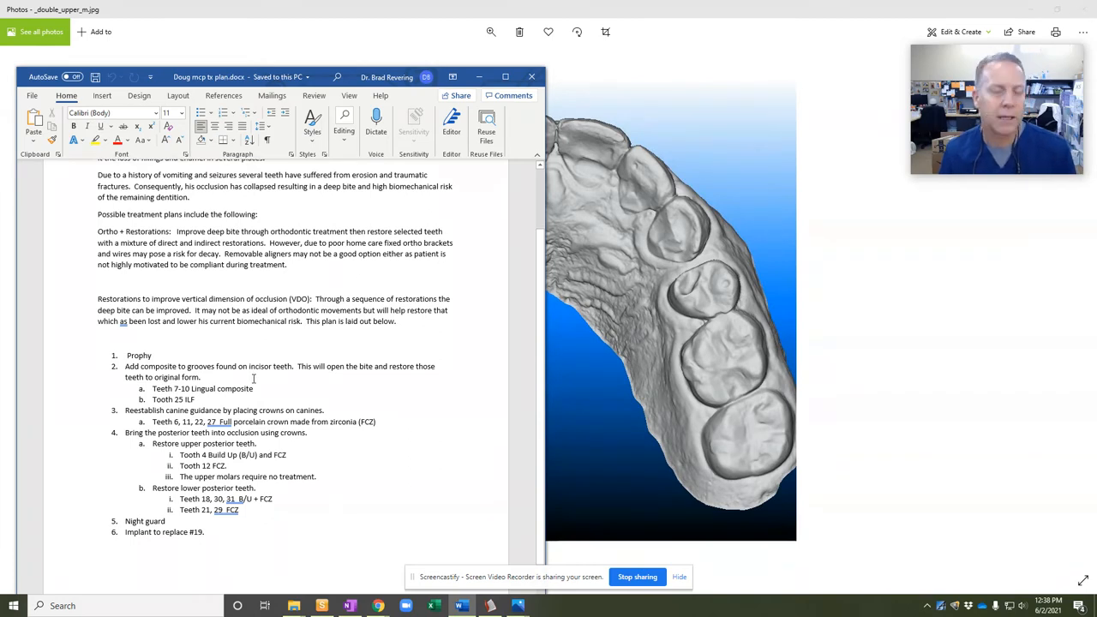
{"action": "mouse_move", "coordinate": [542, 106]}
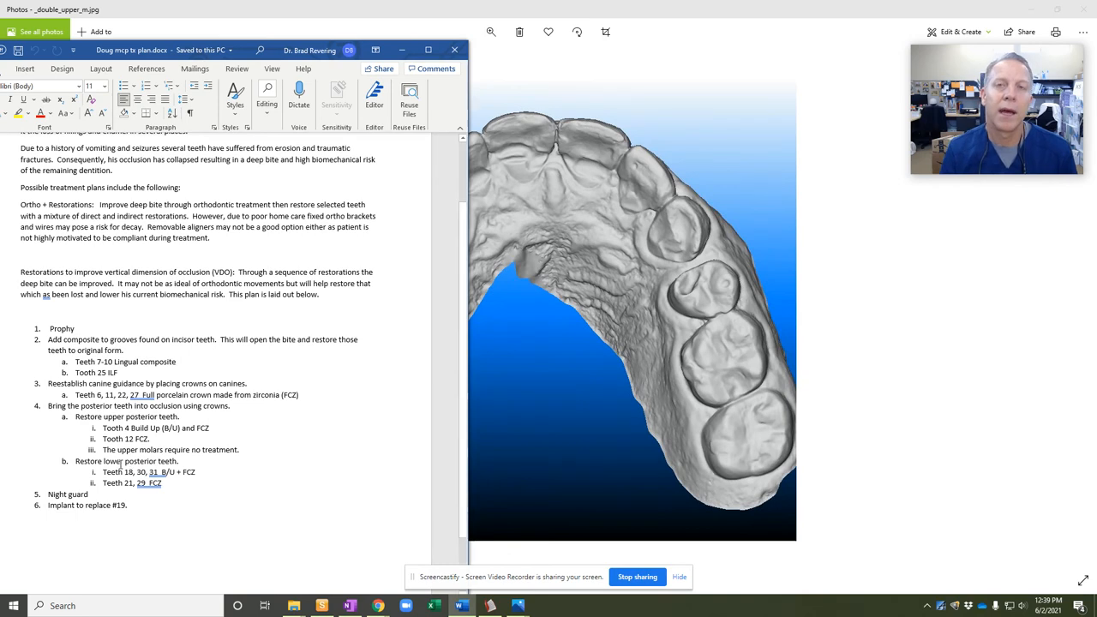
{"action": "mouse_move", "coordinate": [425, 144]}
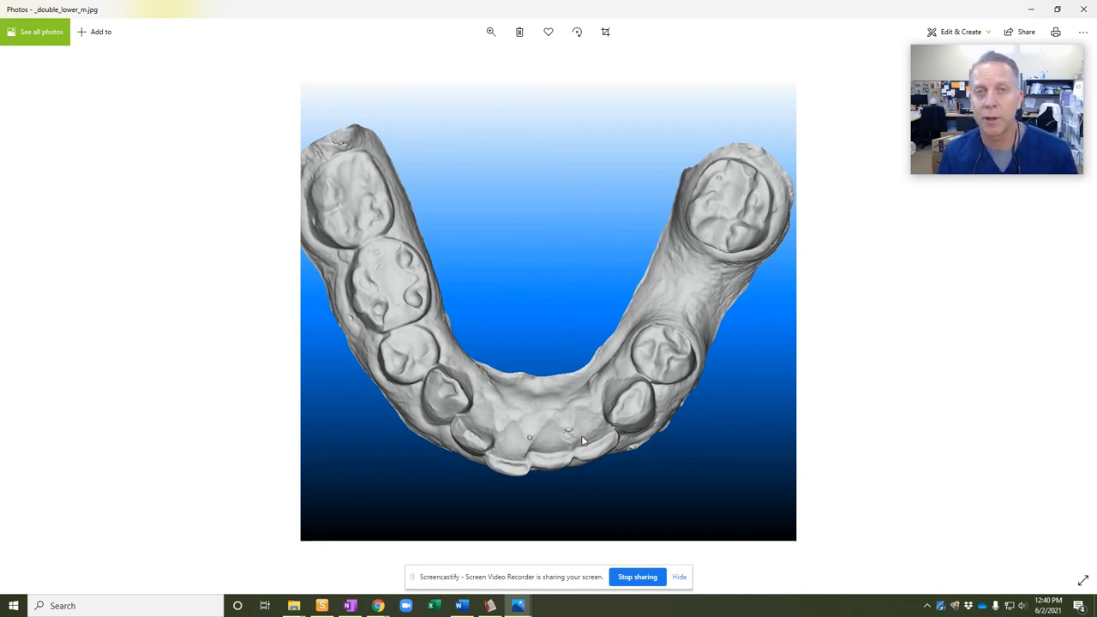
{"action": "mouse_move", "coordinate": [590, 470]}
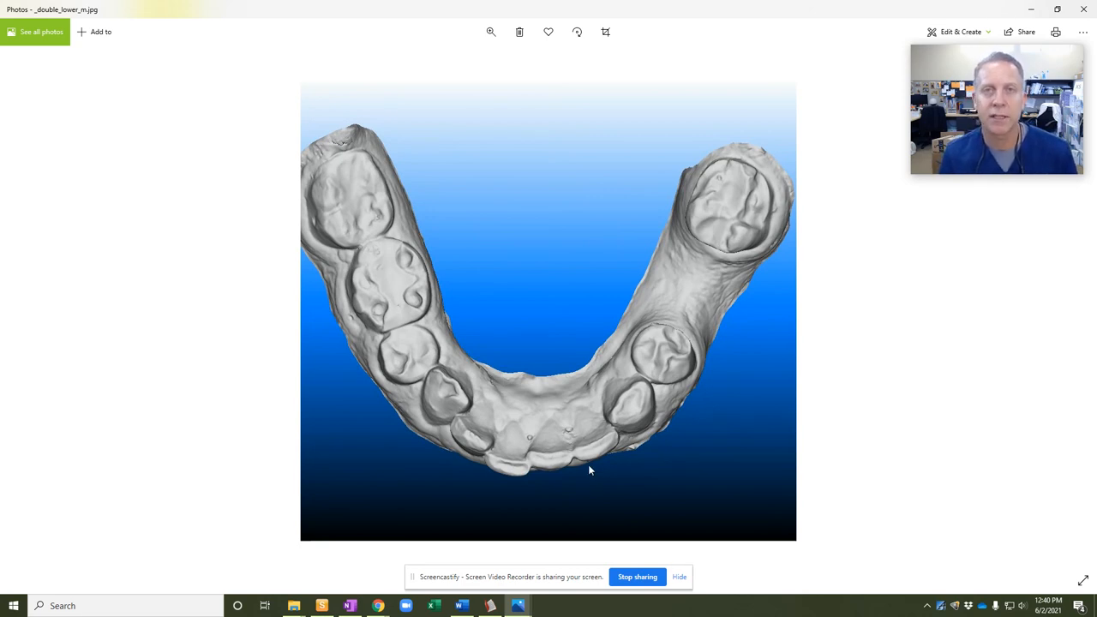